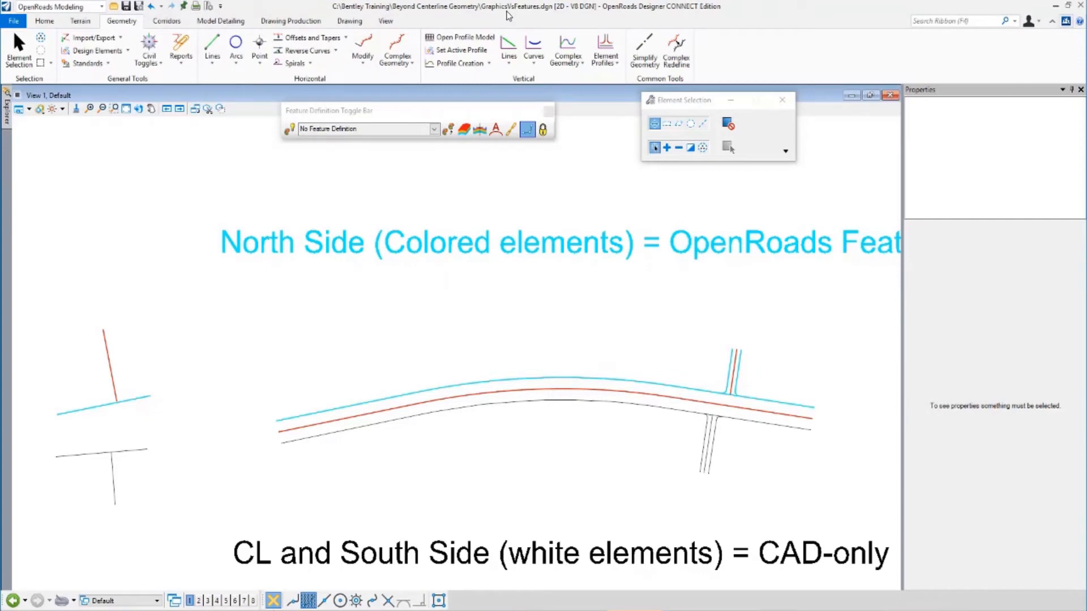
pyautogui.moveTo(226, 363)
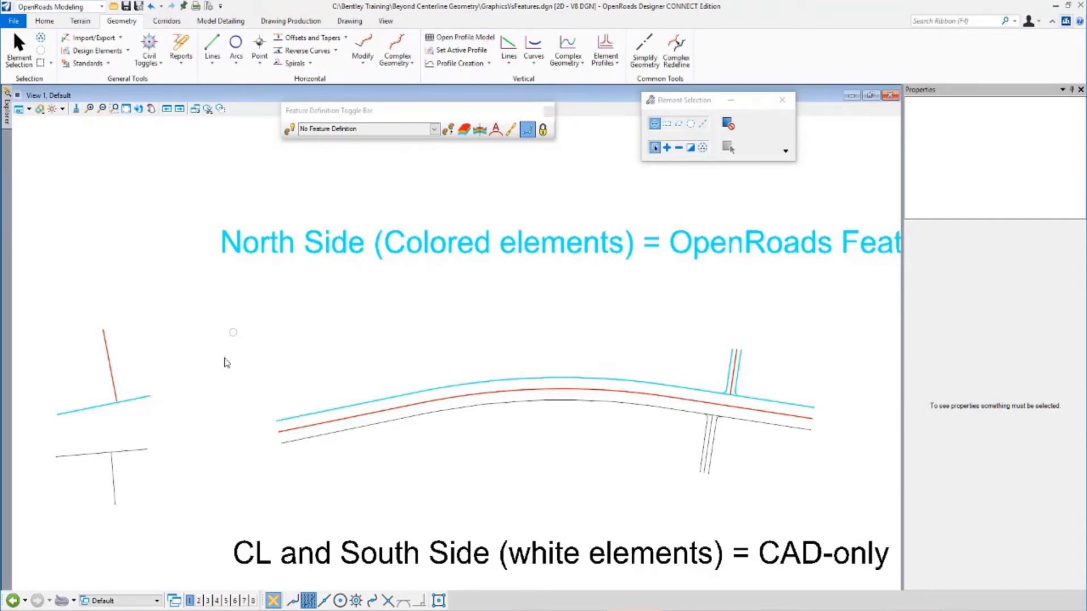
pyautogui.moveTo(657, 345)
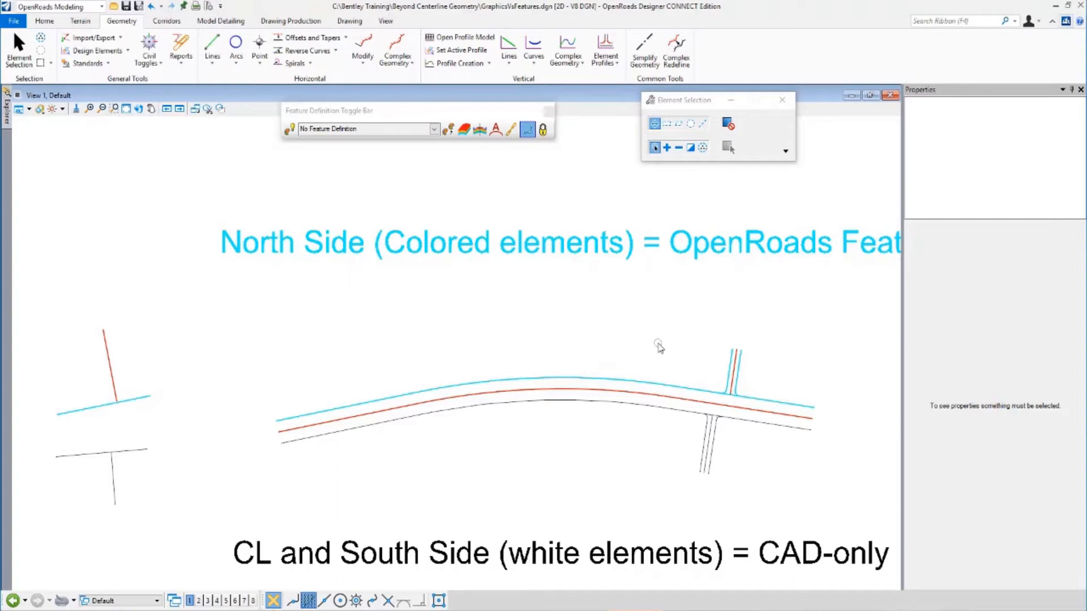
pyautogui.moveTo(168, 297)
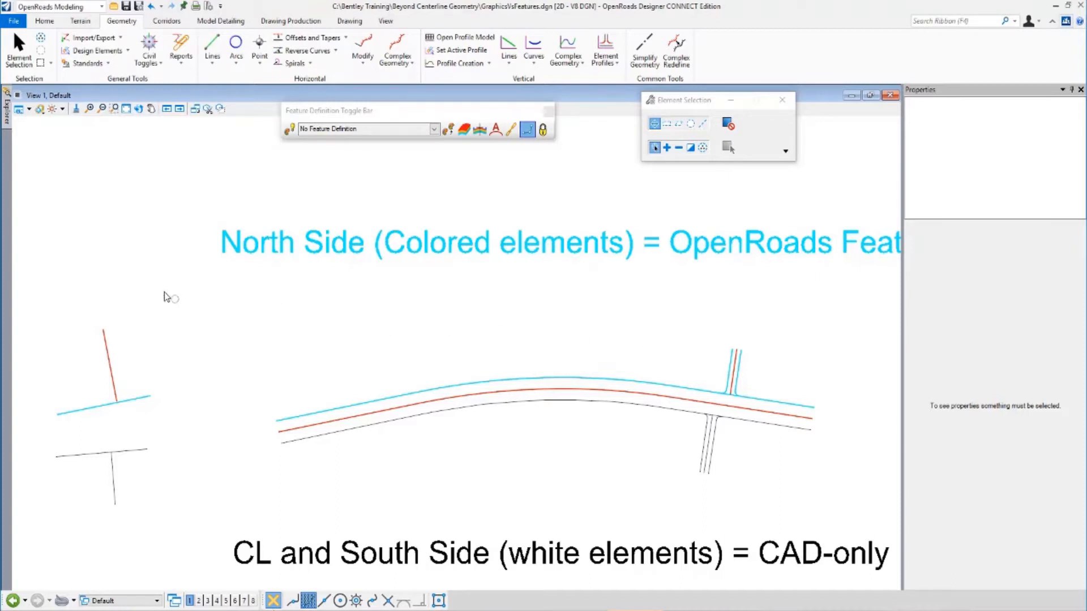
pyautogui.moveTo(239, 382)
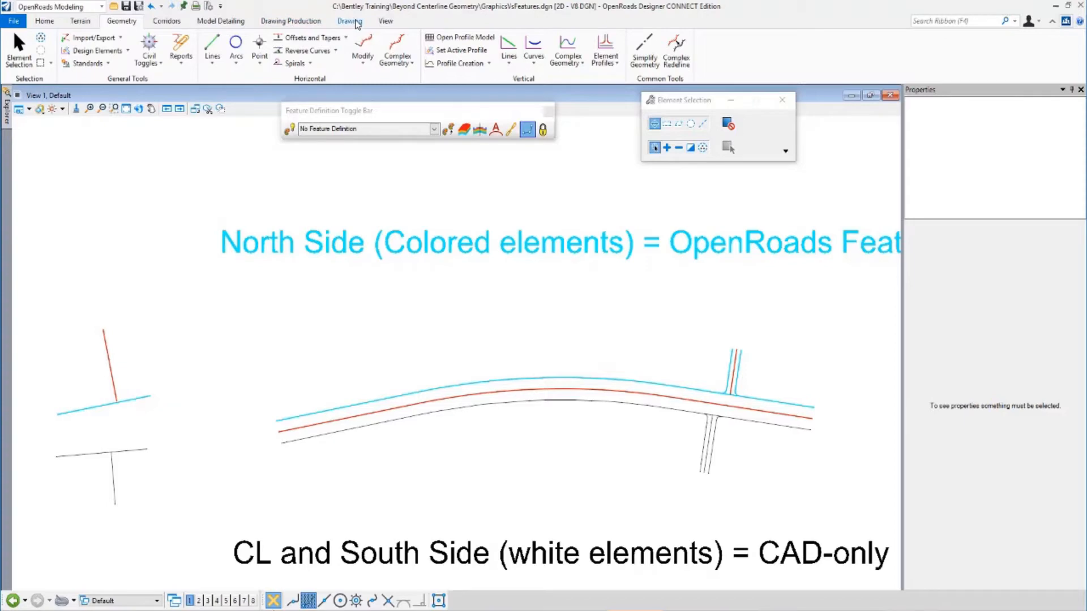
# Draw two crossing CAD lines below the tees and confirm they are Default-level lines.
pyautogui.click(349, 21)
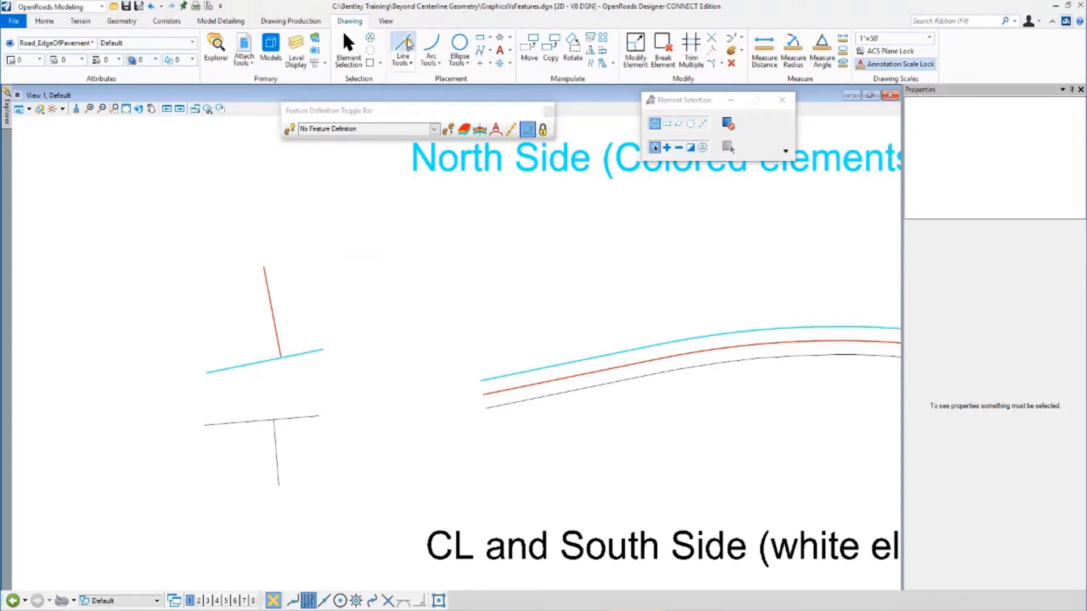
pyautogui.click(400, 46)
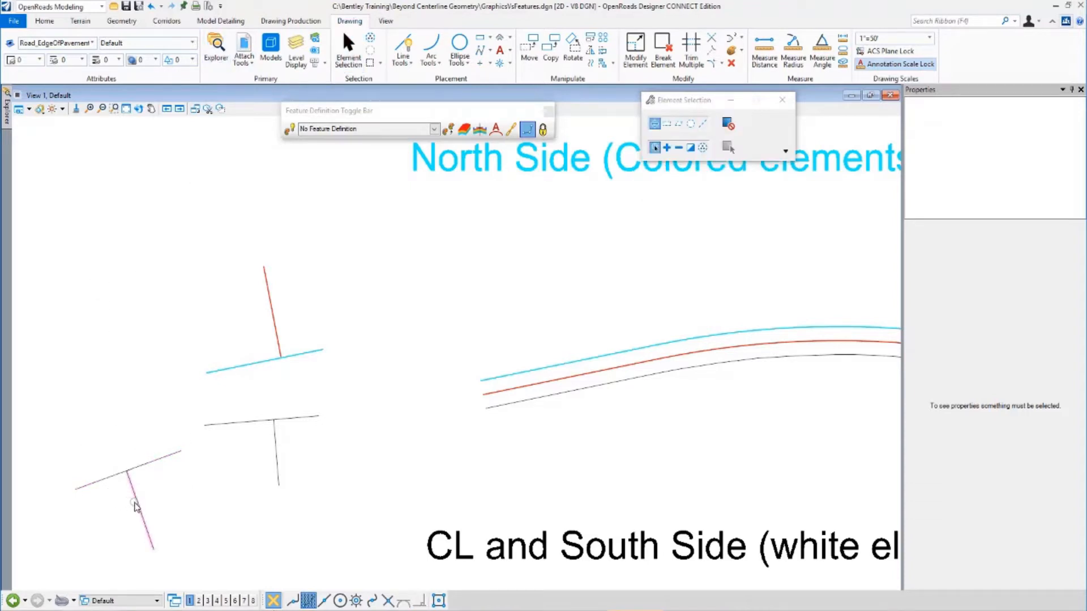
pyautogui.click(129, 508)
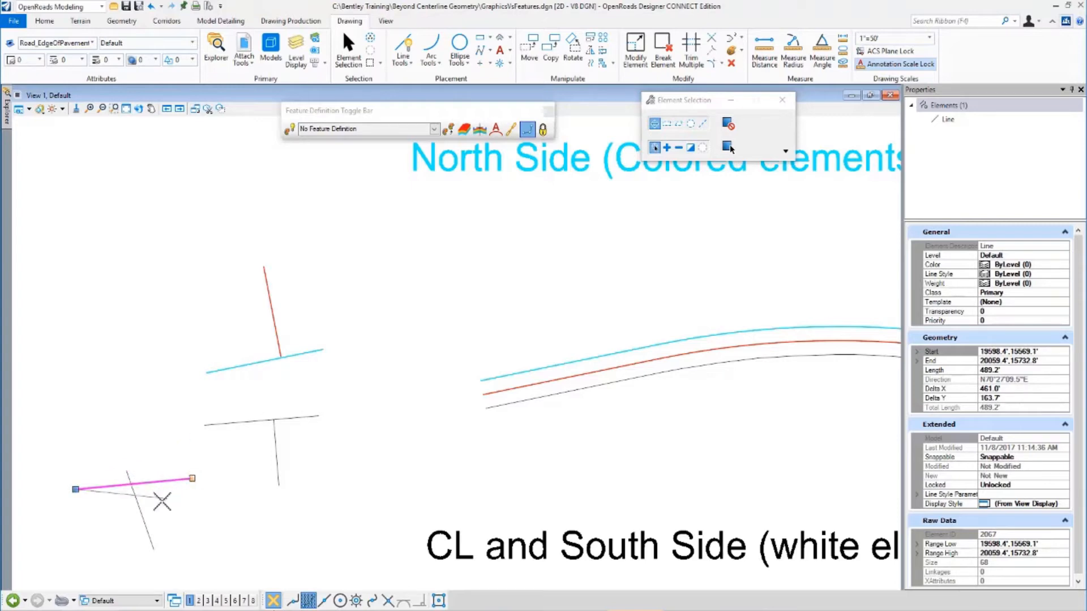
pyautogui.click(136, 509)
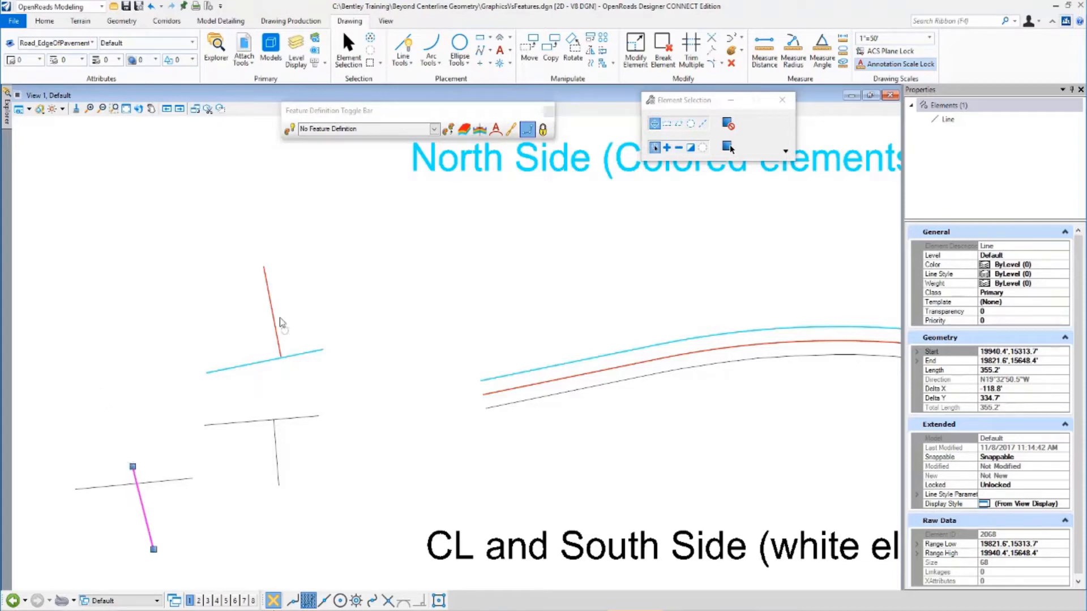
# Move the Tee_EoP1 cyan edge endpoint and the Tee_Driveway centerline endpoint to new positions.
pyautogui.click(277, 316)
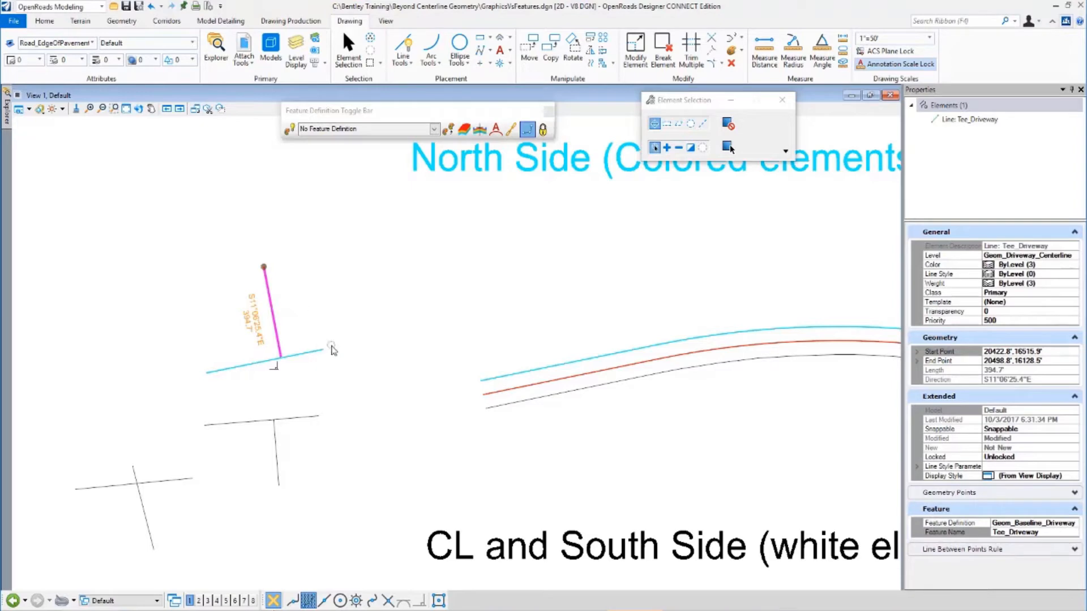
pyautogui.moveTo(276, 381)
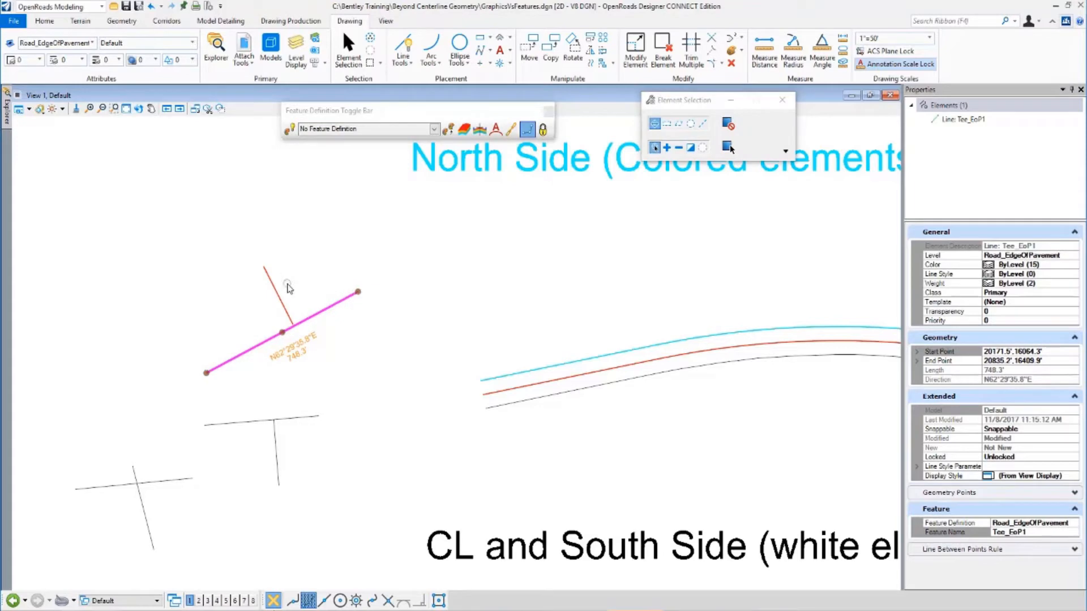
pyautogui.click(278, 301)
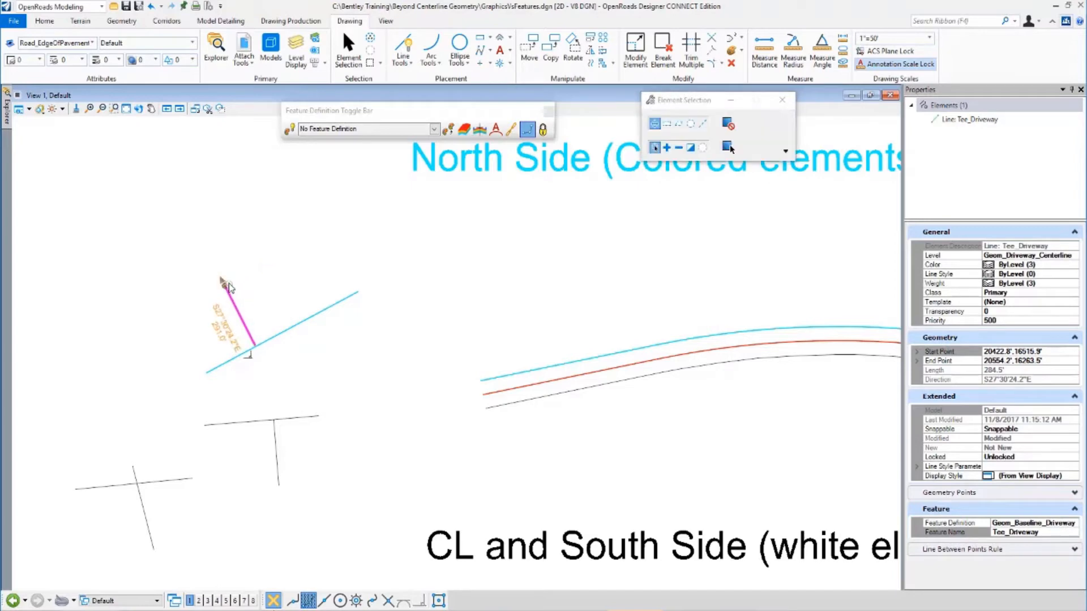
pyautogui.click(329, 310)
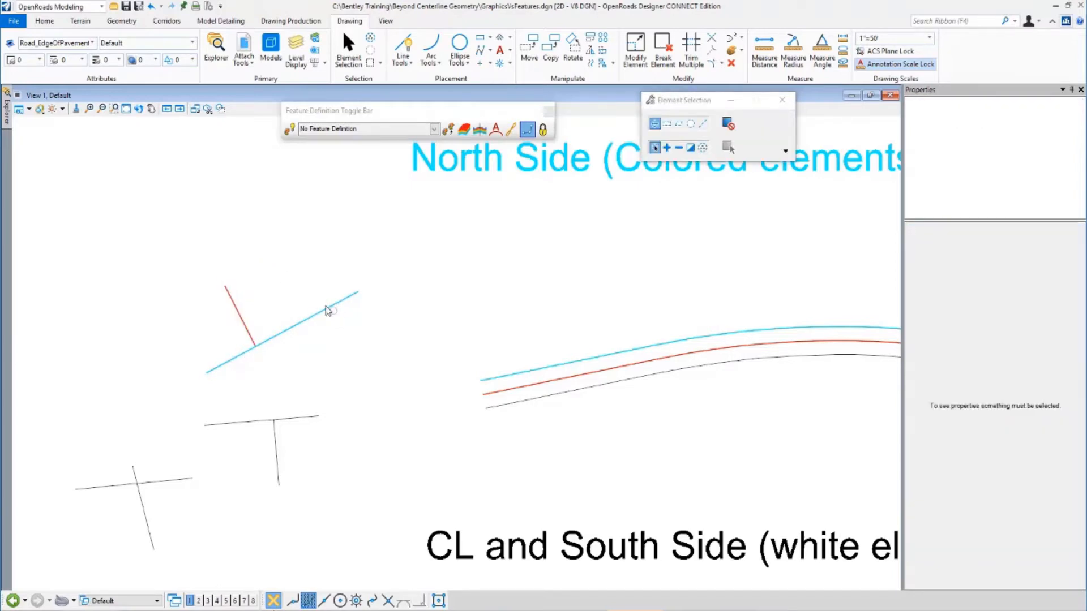
pyautogui.click(330, 311)
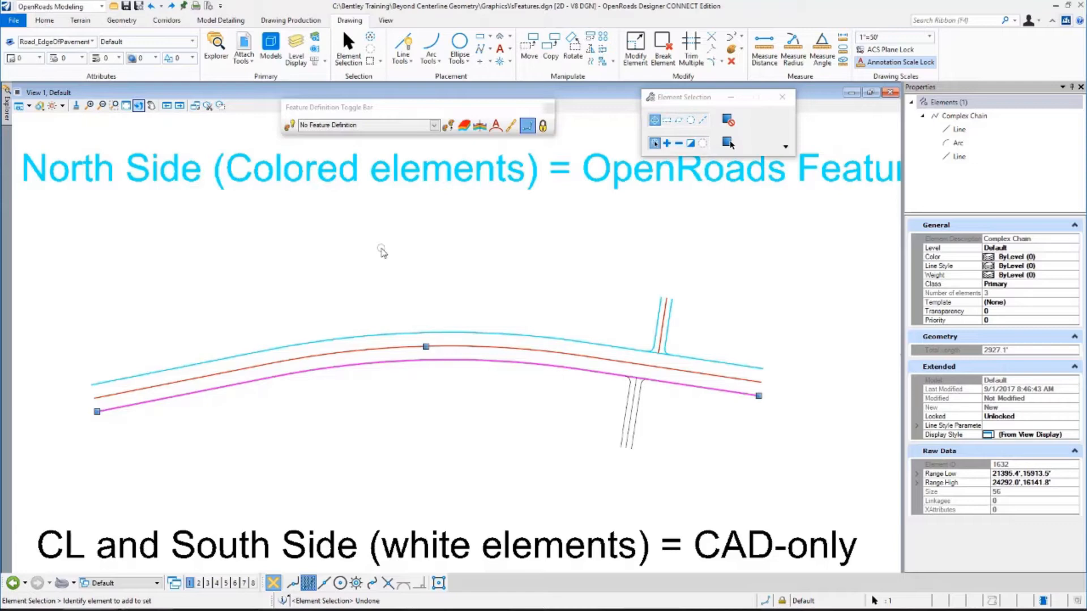
pyautogui.moveTo(368, 243)
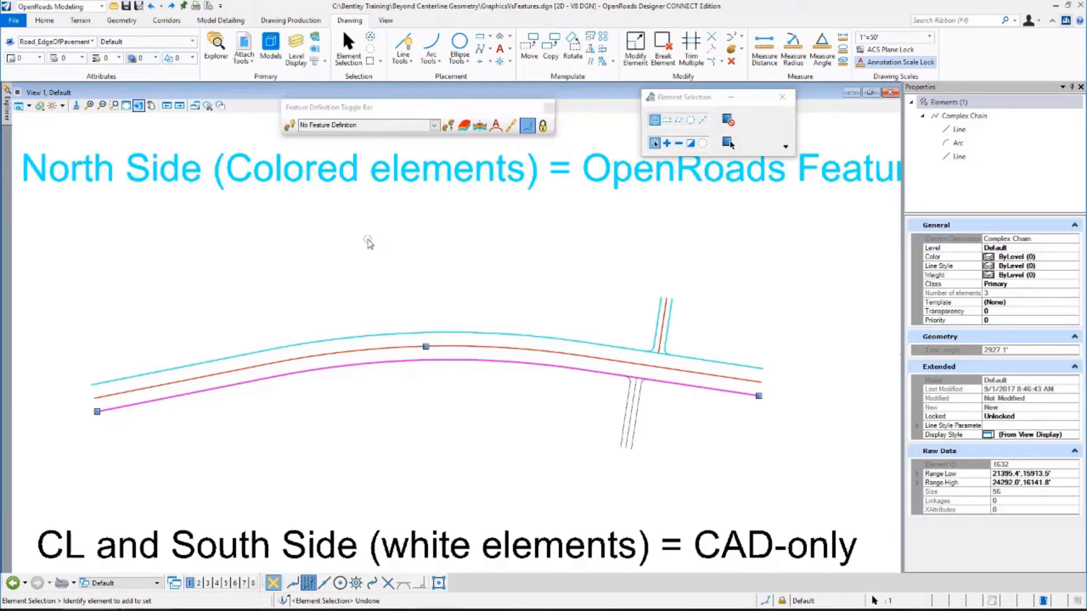
pyautogui.moveTo(380, 375)
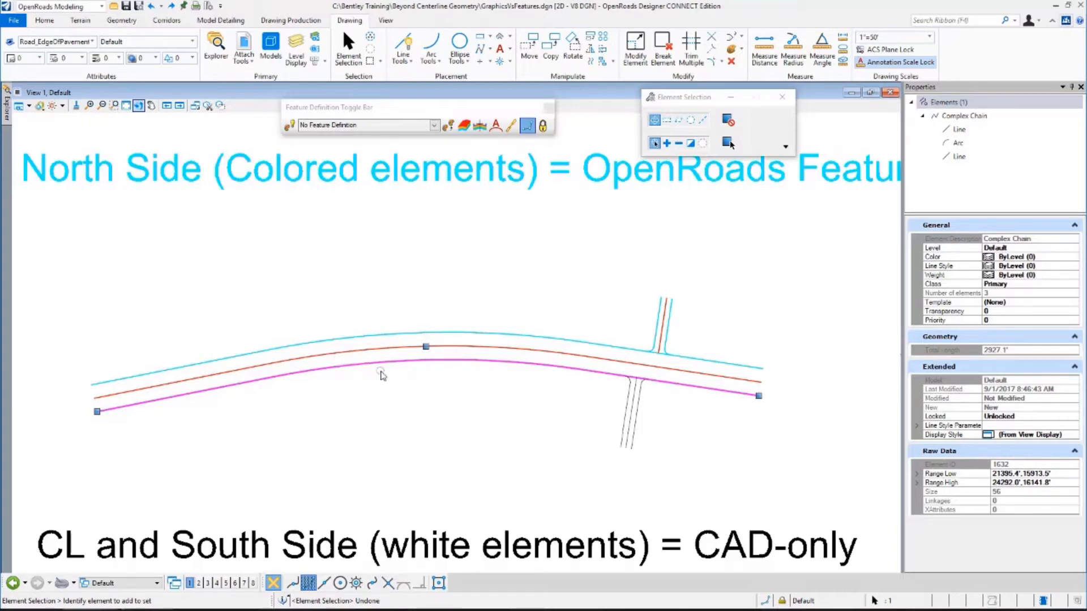
pyautogui.click(619, 373)
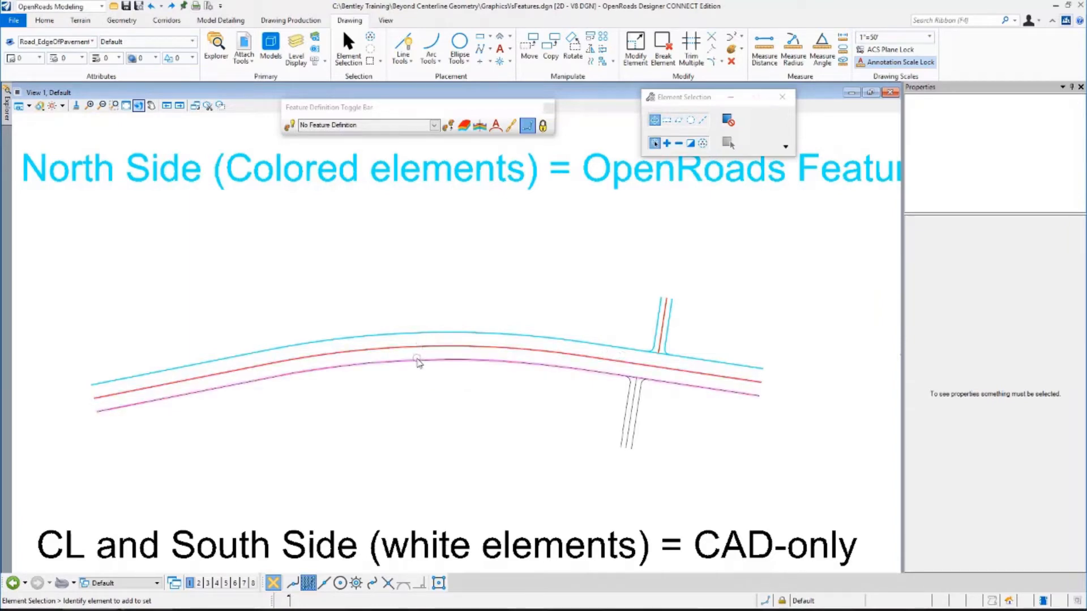
pyautogui.click(416, 376)
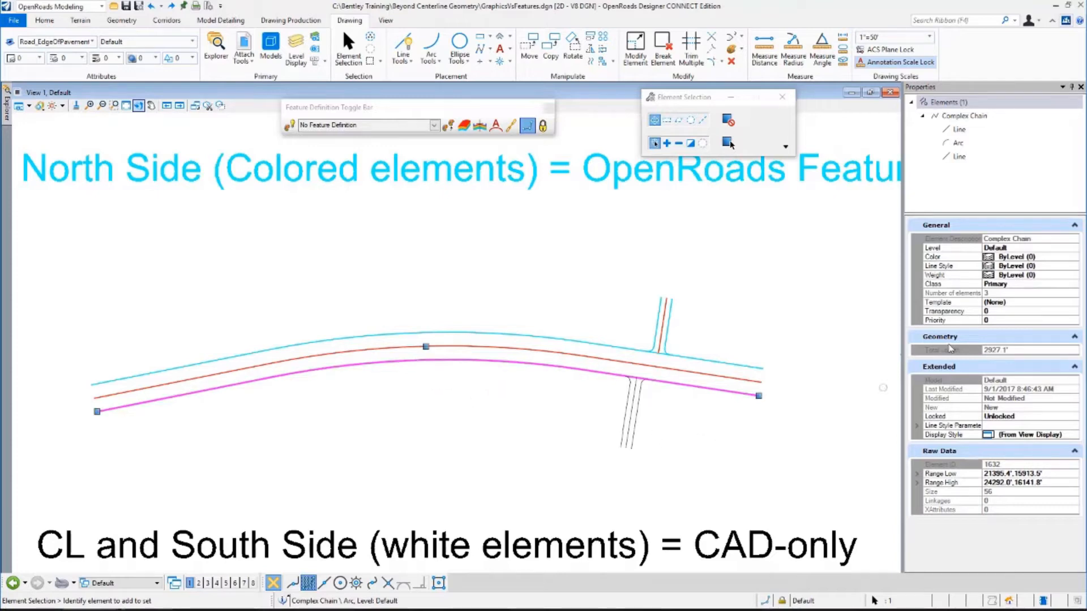
pyautogui.moveTo(589, 294)
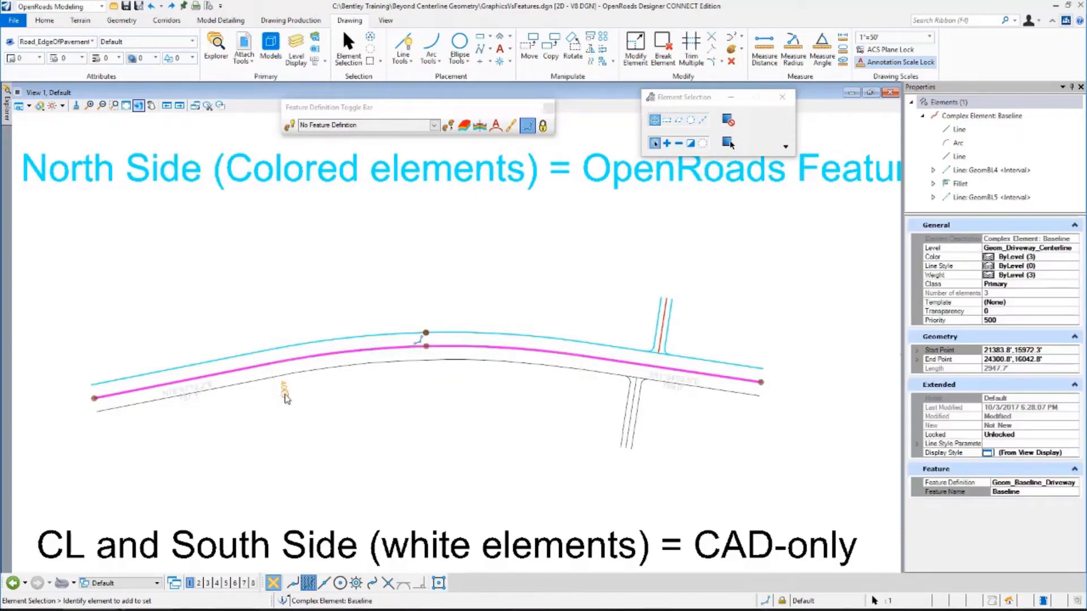
pyautogui.moveTo(721, 406)
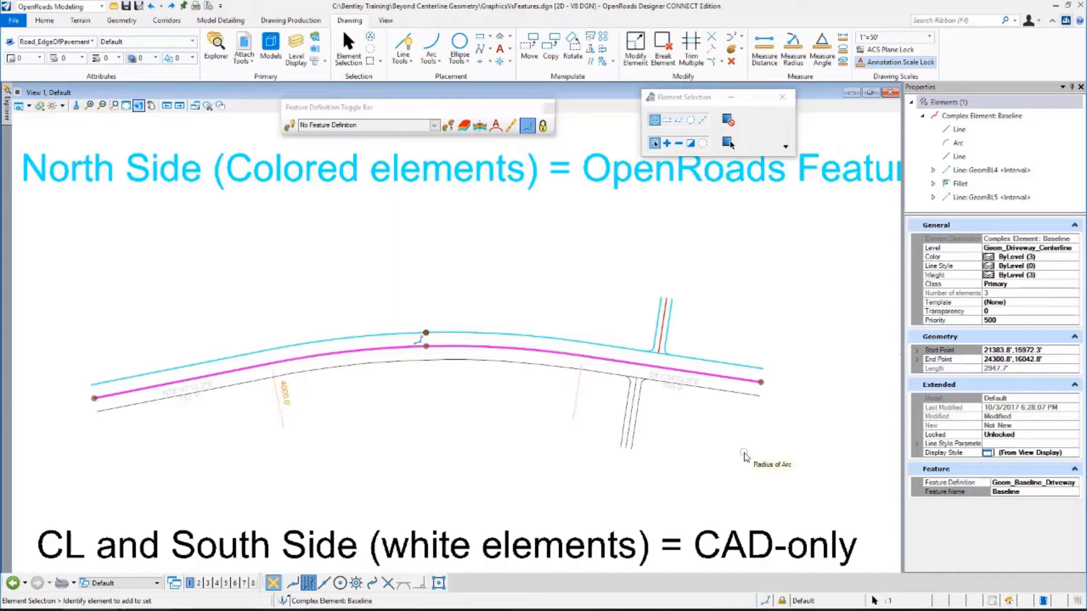
pyautogui.moveTo(655, 444)
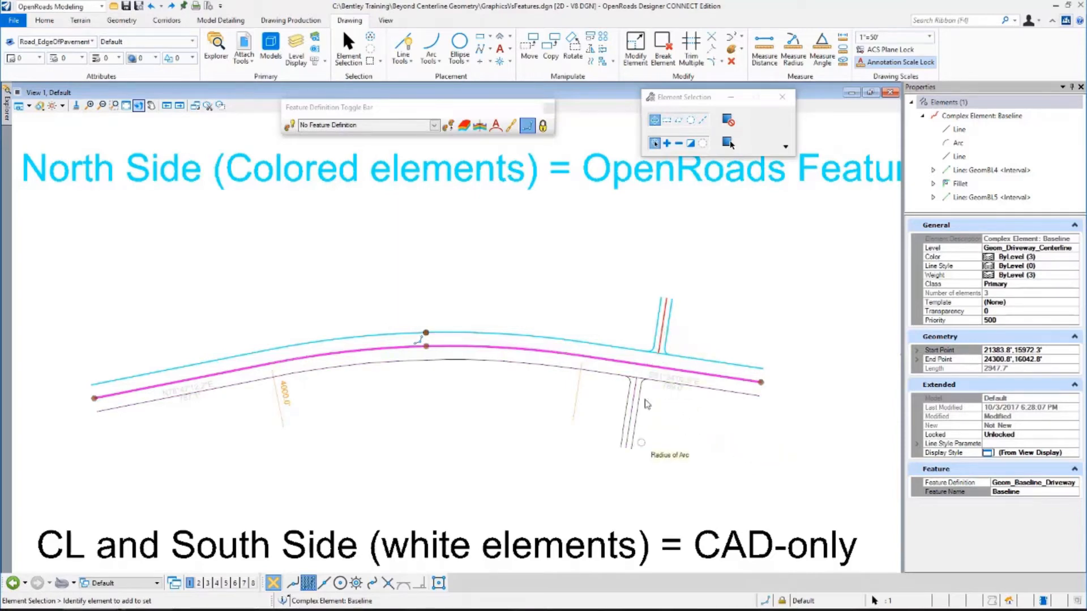
pyautogui.moveTo(648, 444)
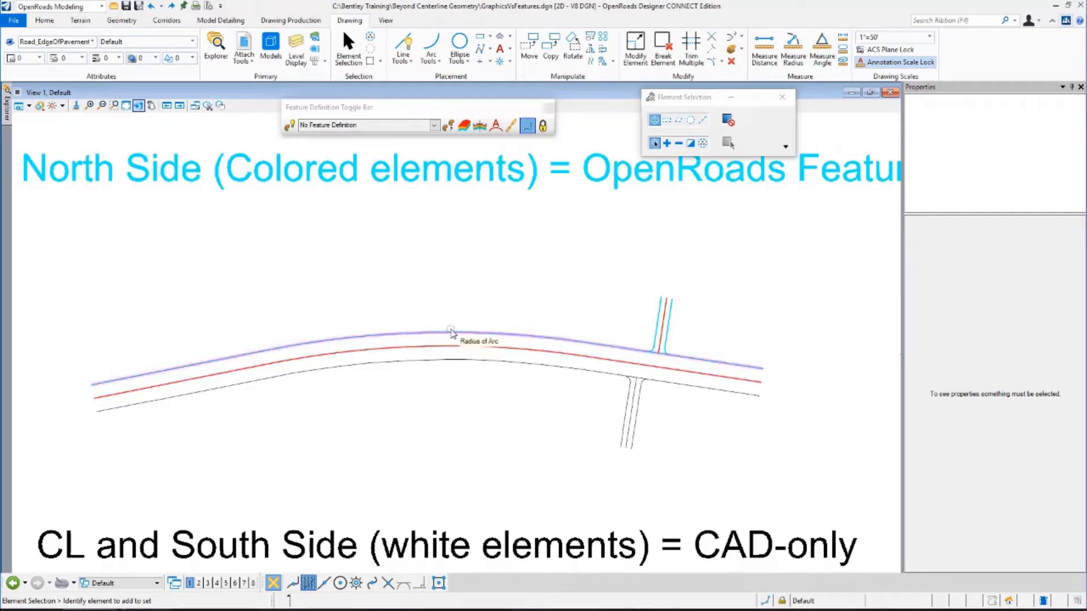
pyautogui.click(443, 337)
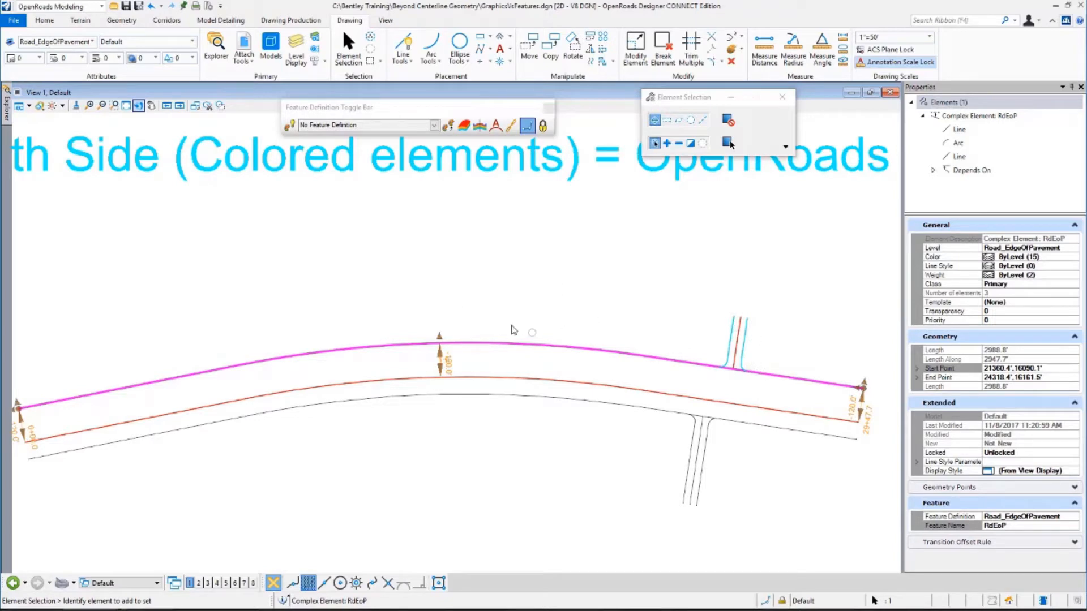
pyautogui.click(450, 397)
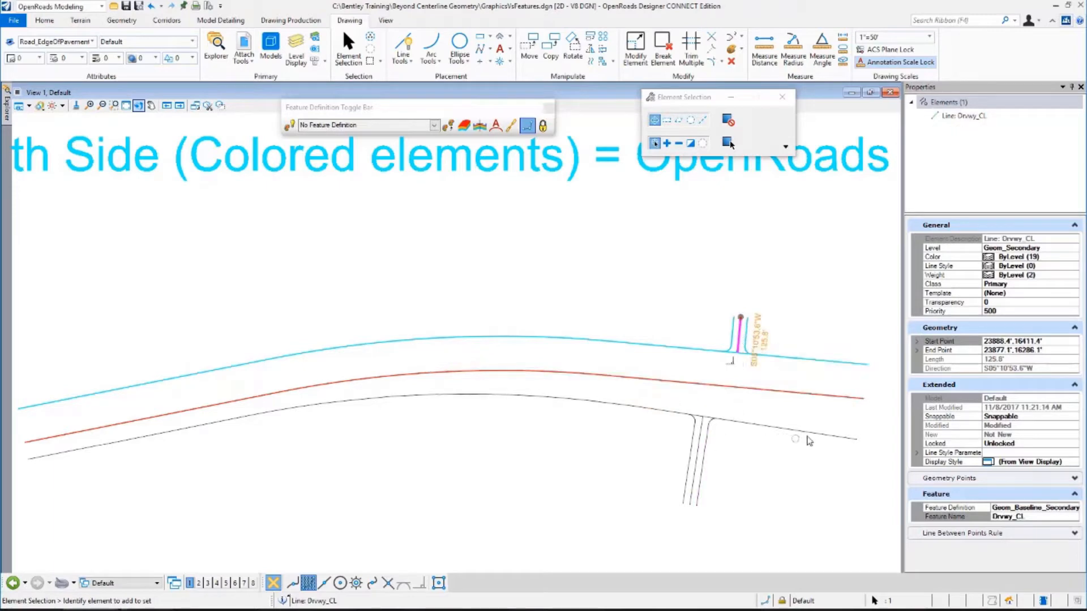
pyautogui.moveTo(805, 431)
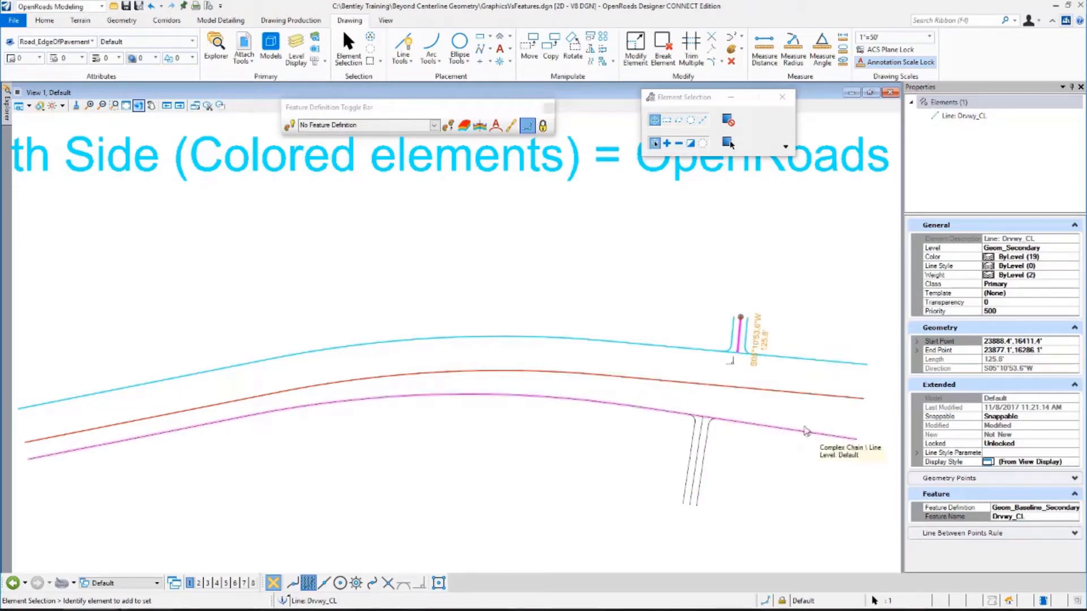
pyautogui.moveTo(651, 413)
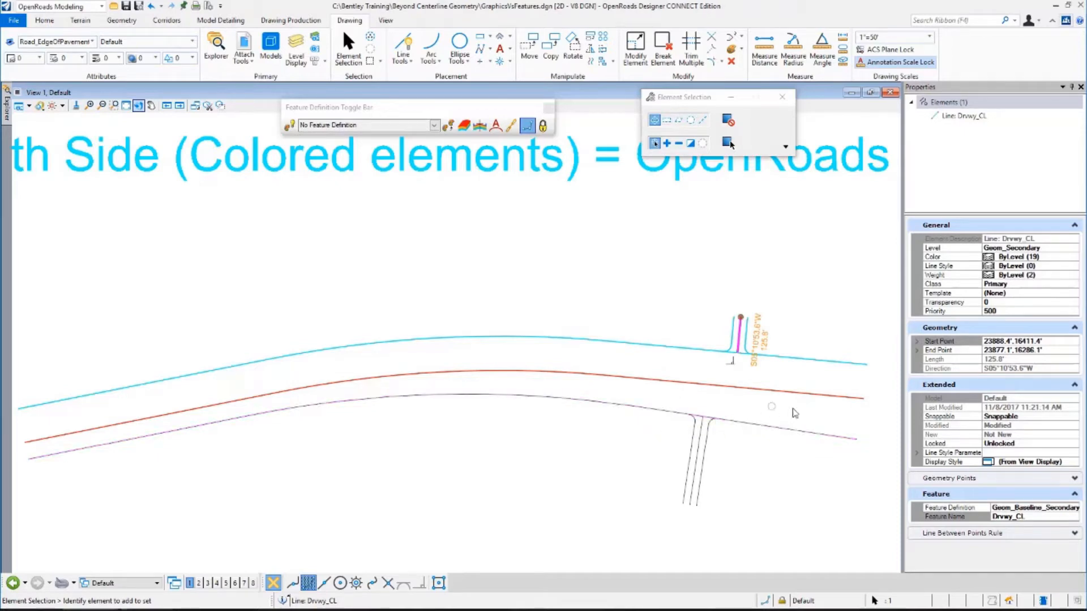
pyautogui.moveTo(838, 360)
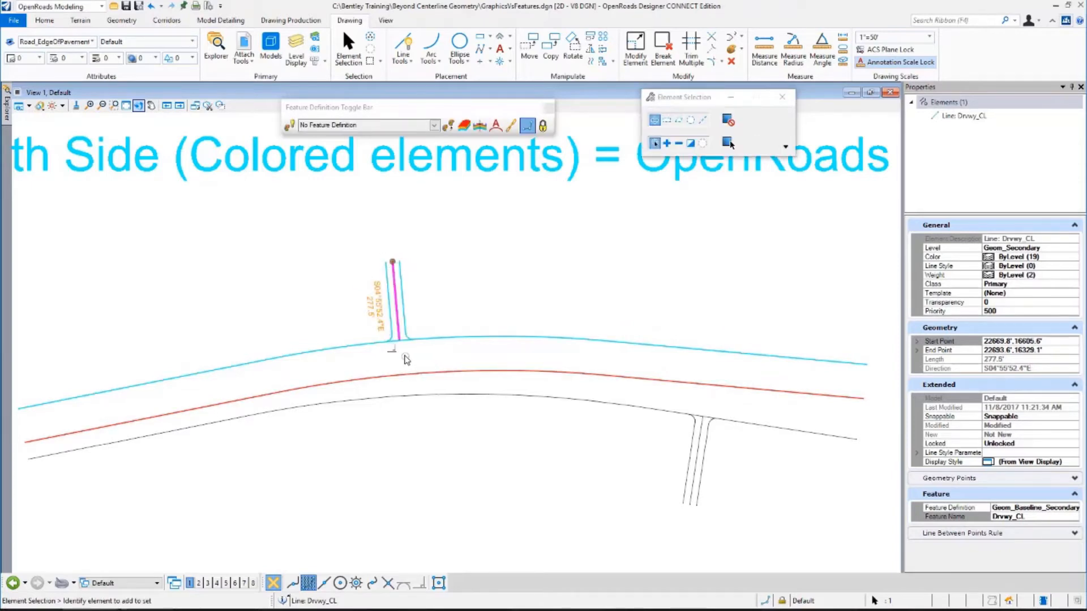
pyautogui.moveTo(391, 320)
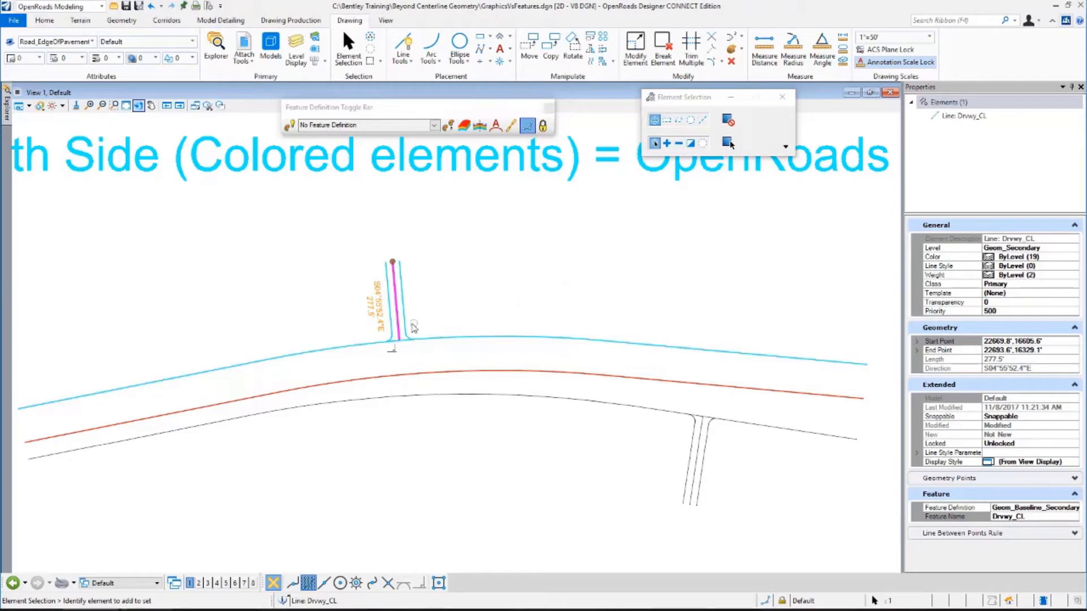
pyautogui.moveTo(419, 323)
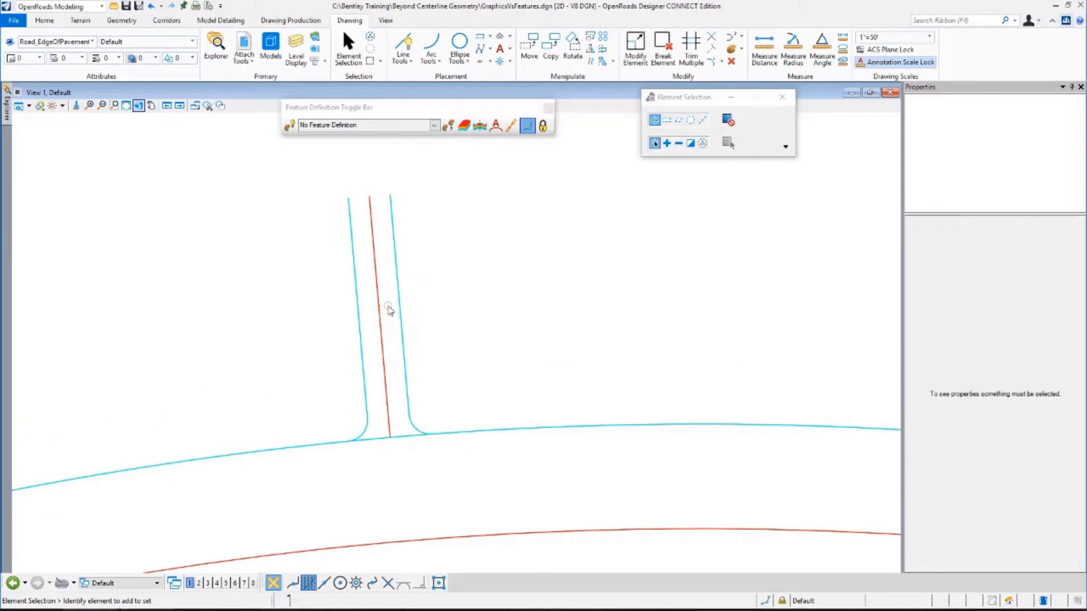
pyautogui.click(394, 309)
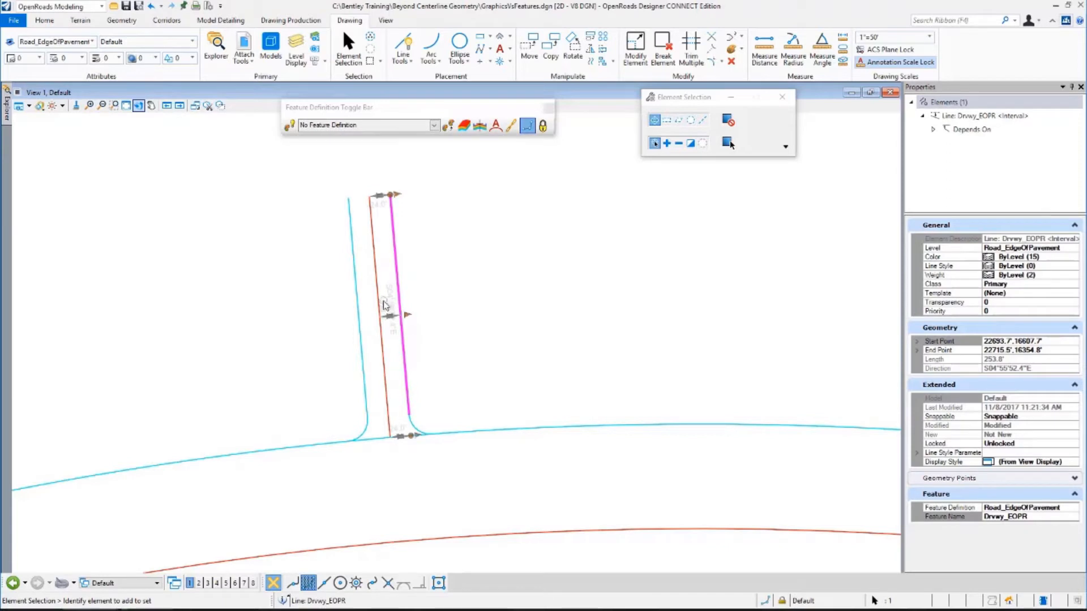
pyautogui.moveTo(409, 297)
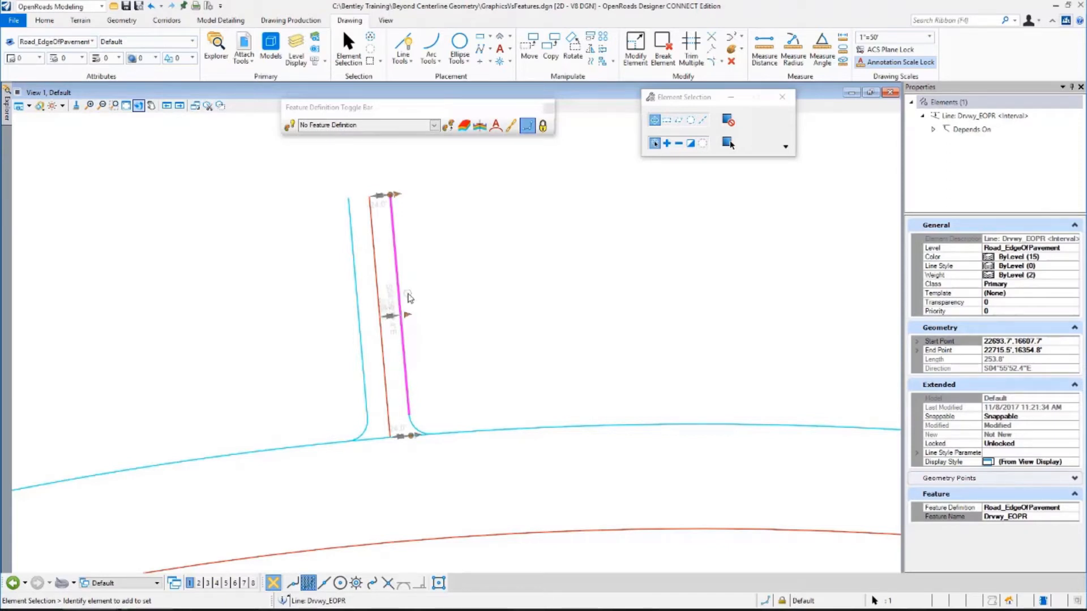
pyautogui.click(390, 305)
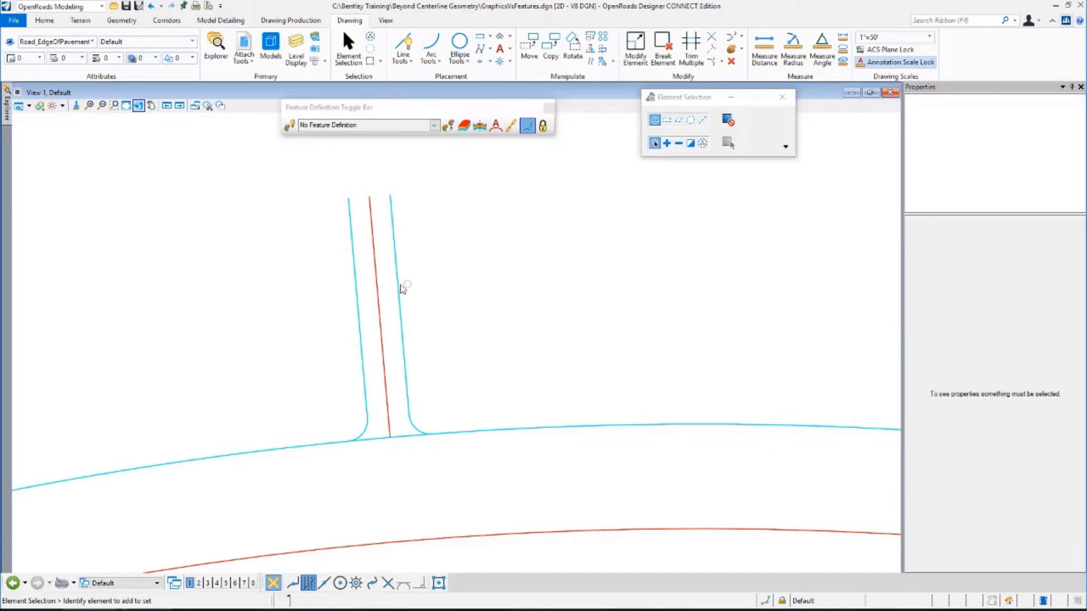
pyautogui.click(400, 301)
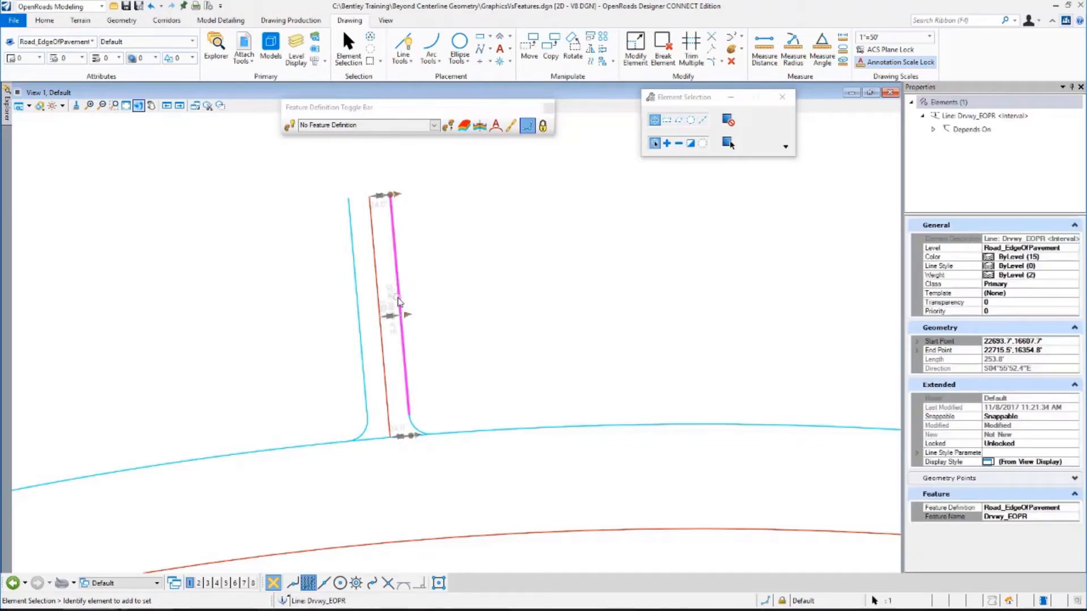
pyautogui.click(391, 305)
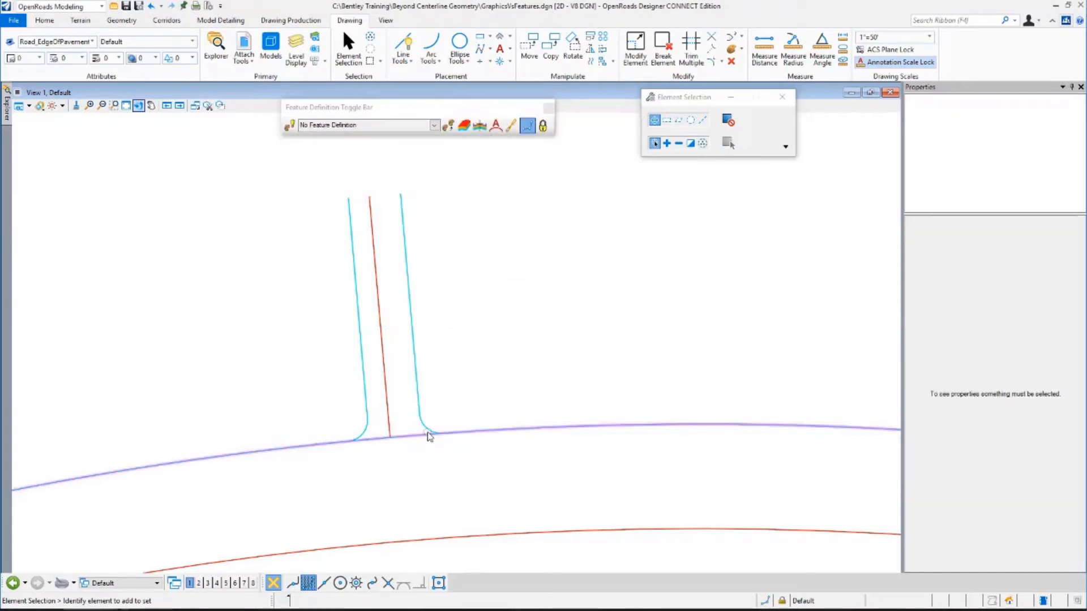
pyautogui.click(426, 426)
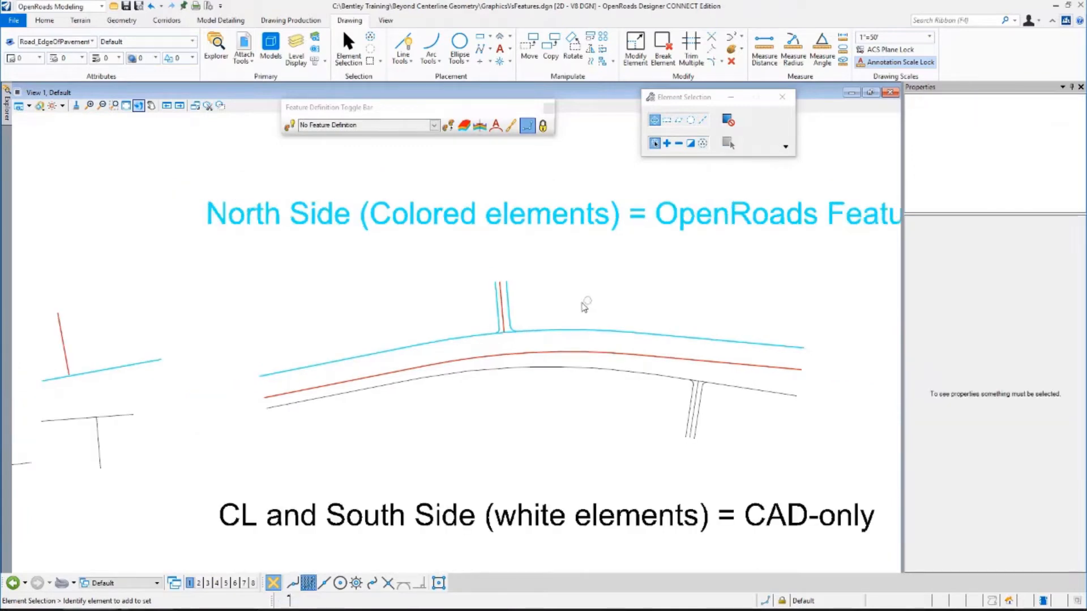
# Select ExampleTaper on the Geometry tab and review its properties.
pyautogui.click(121, 19)
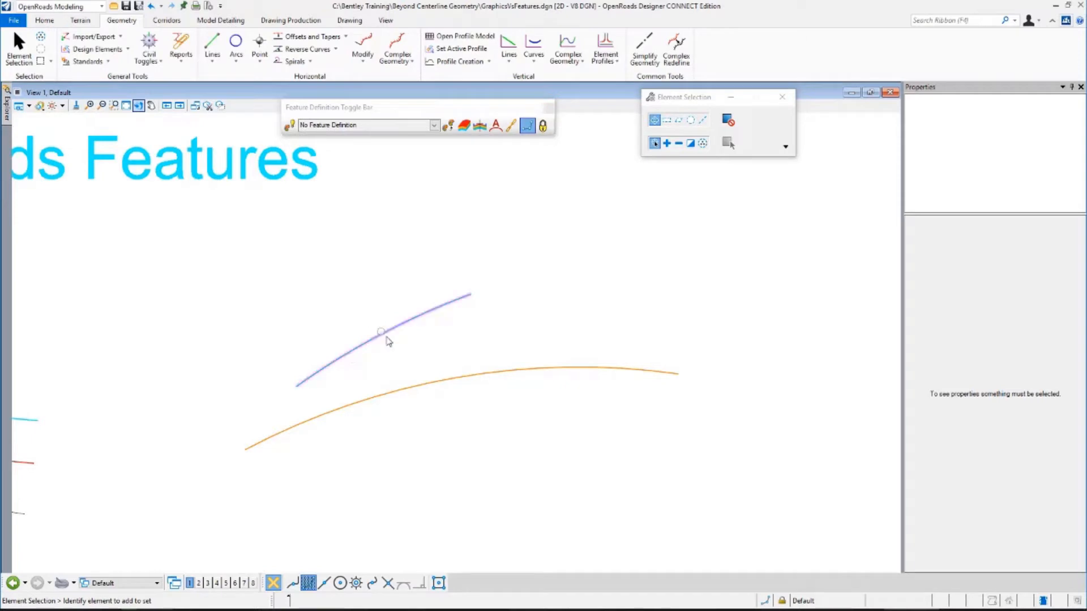
pyautogui.moveTo(383, 334)
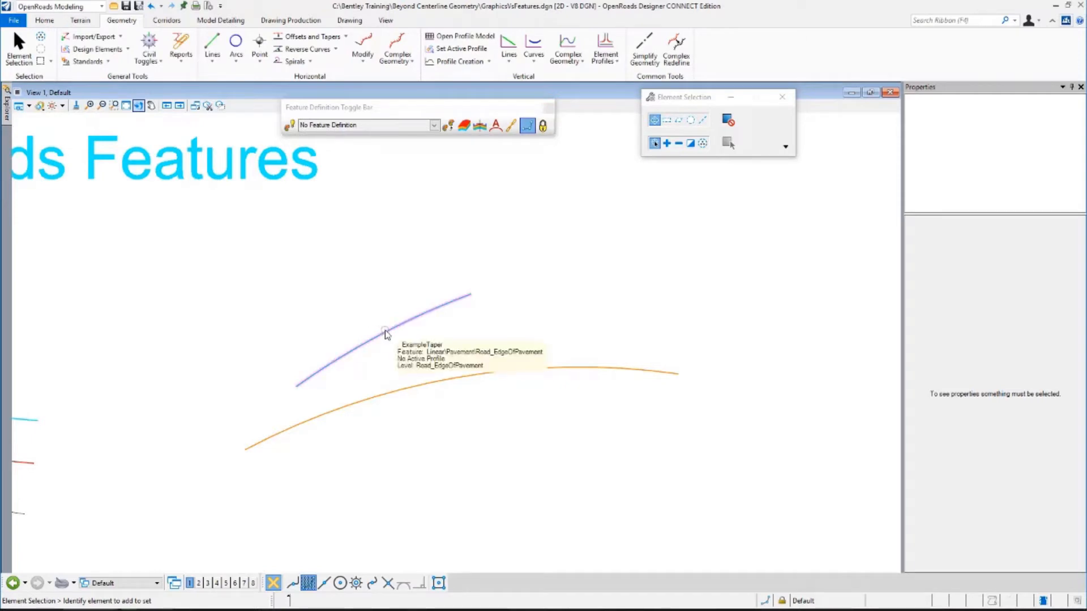
pyautogui.click(386, 337)
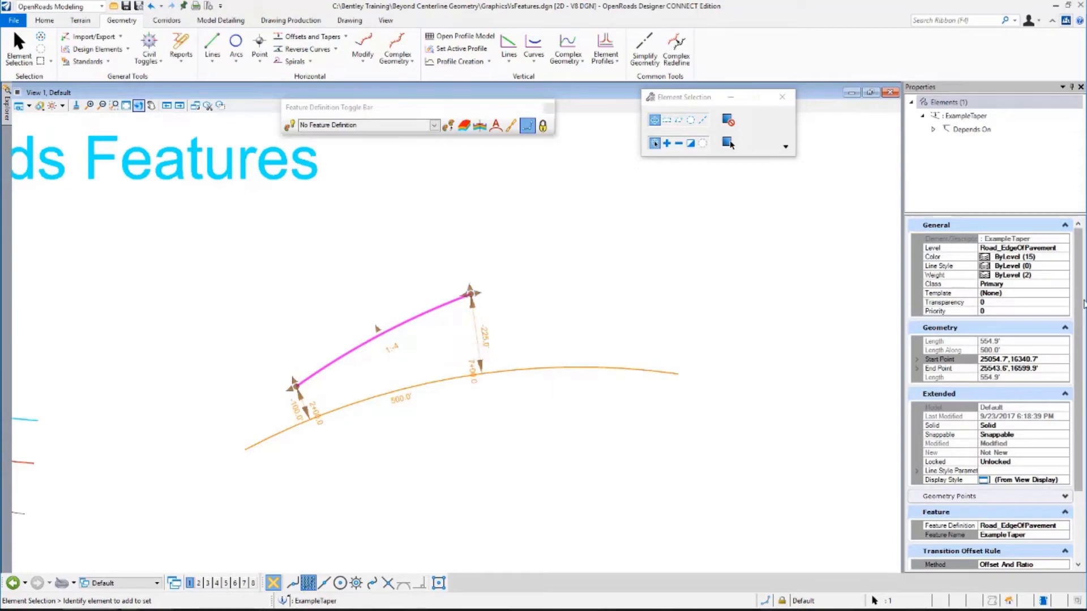
pyautogui.scroll(-3)
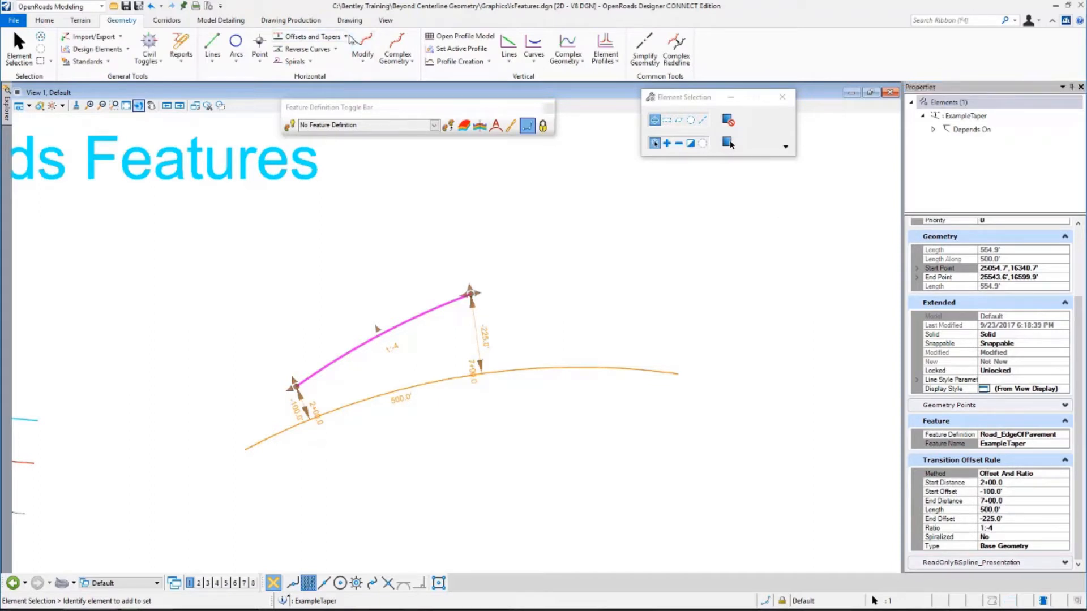
# Set the taper to a 1:2 ratio and -350 end offset, reviewing the Transition Offset Rule Method.
pyautogui.click(312, 35)
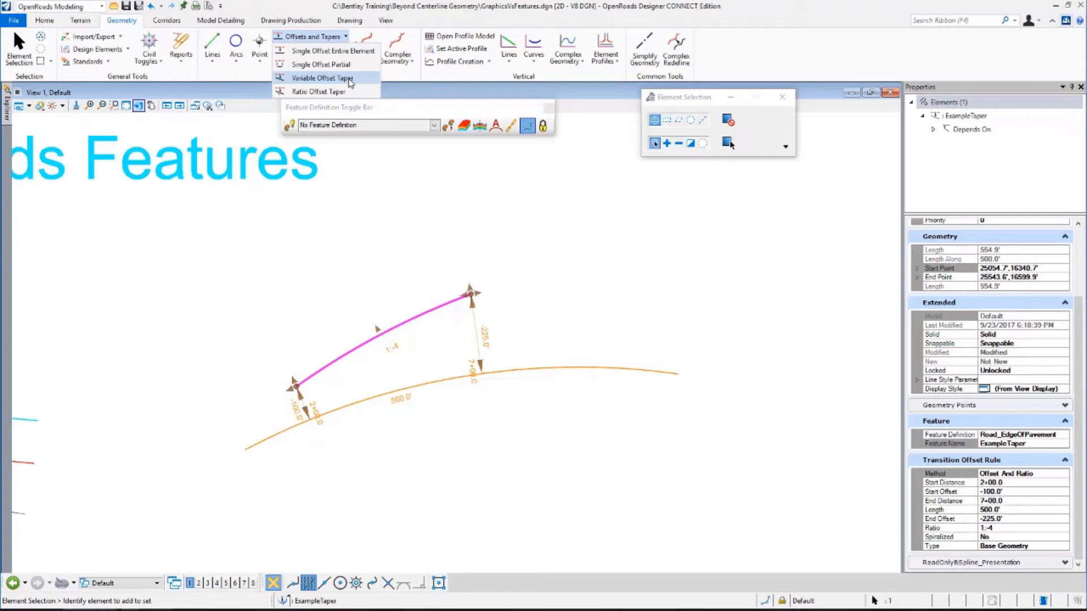
pyautogui.moveTo(319, 91)
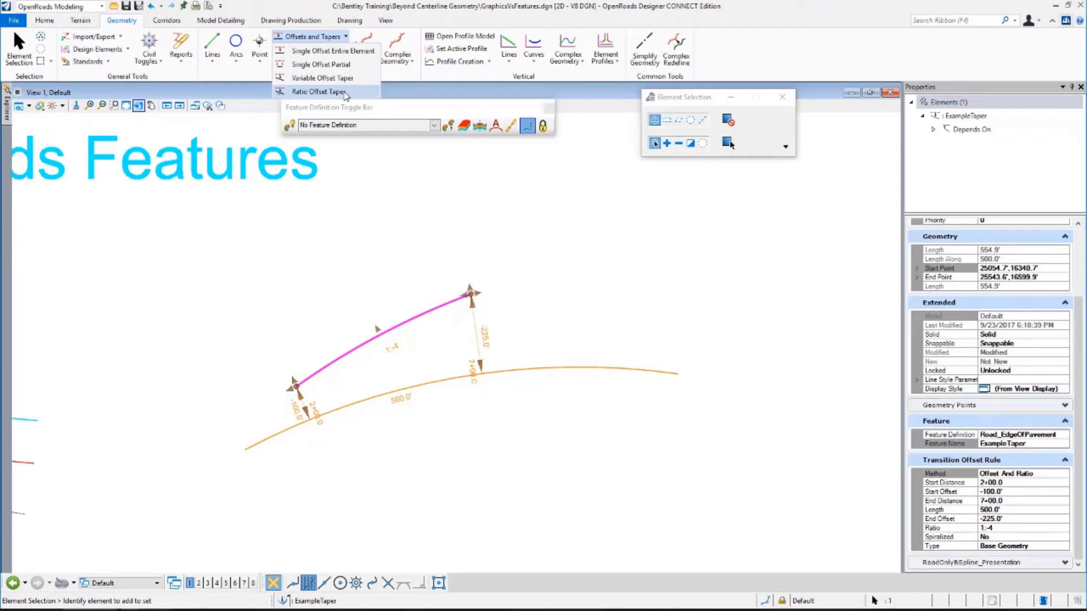
pyautogui.moveTo(407, 361)
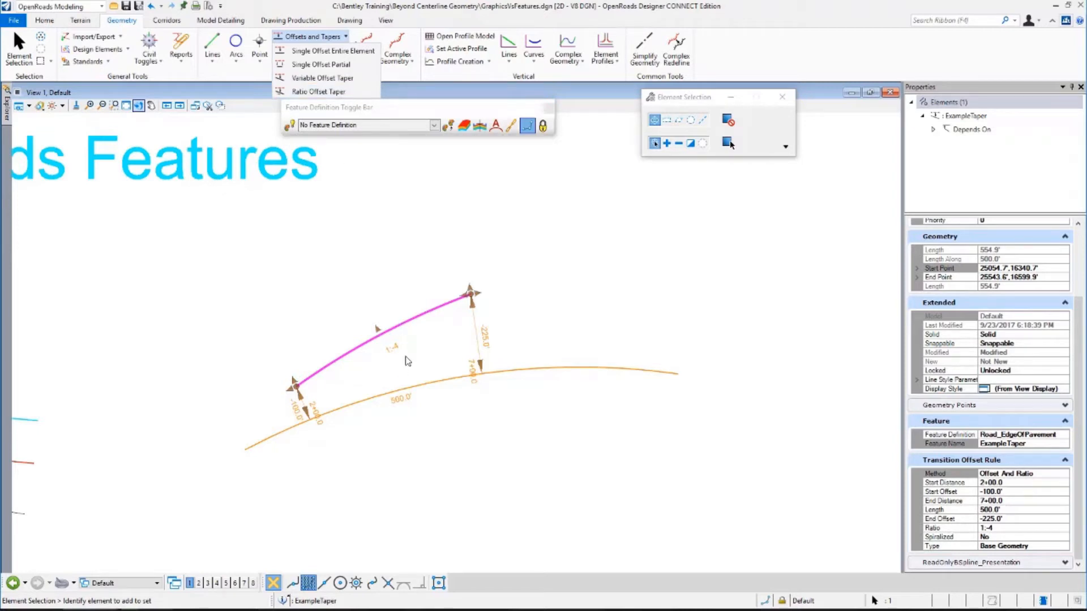
pyautogui.click(312, 35)
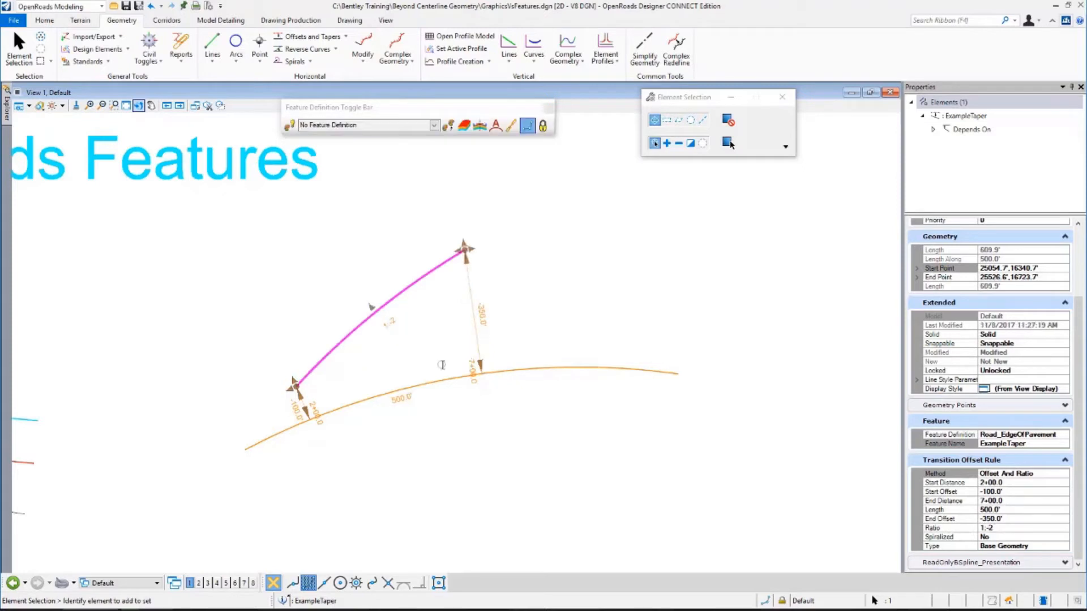
pyautogui.moveTo(417, 371)
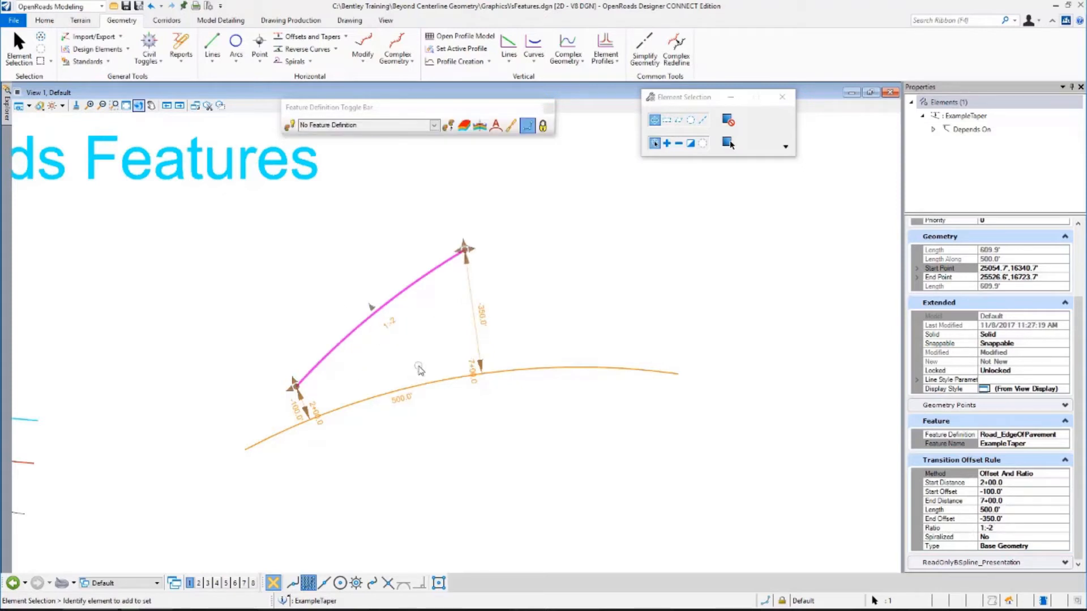
pyautogui.moveTo(397, 234)
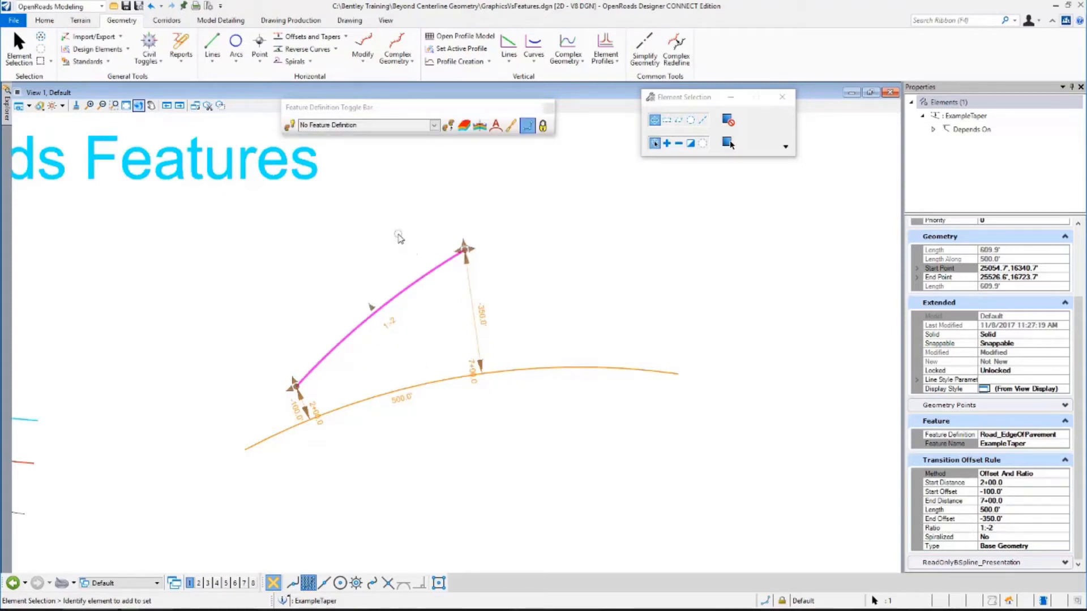
pyautogui.moveTo(805, 426)
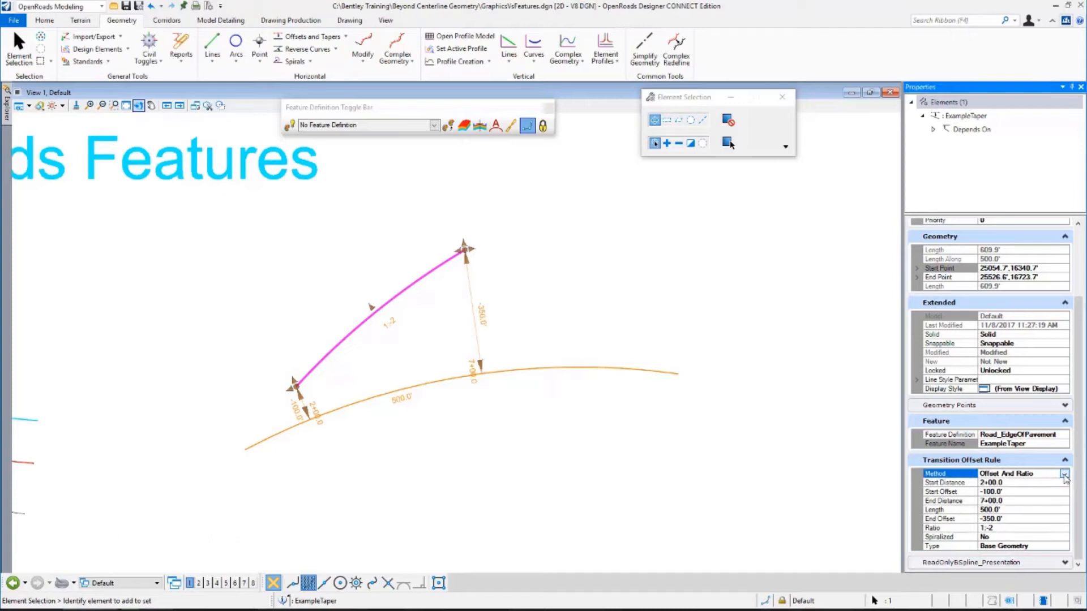
pyautogui.click(1061, 474)
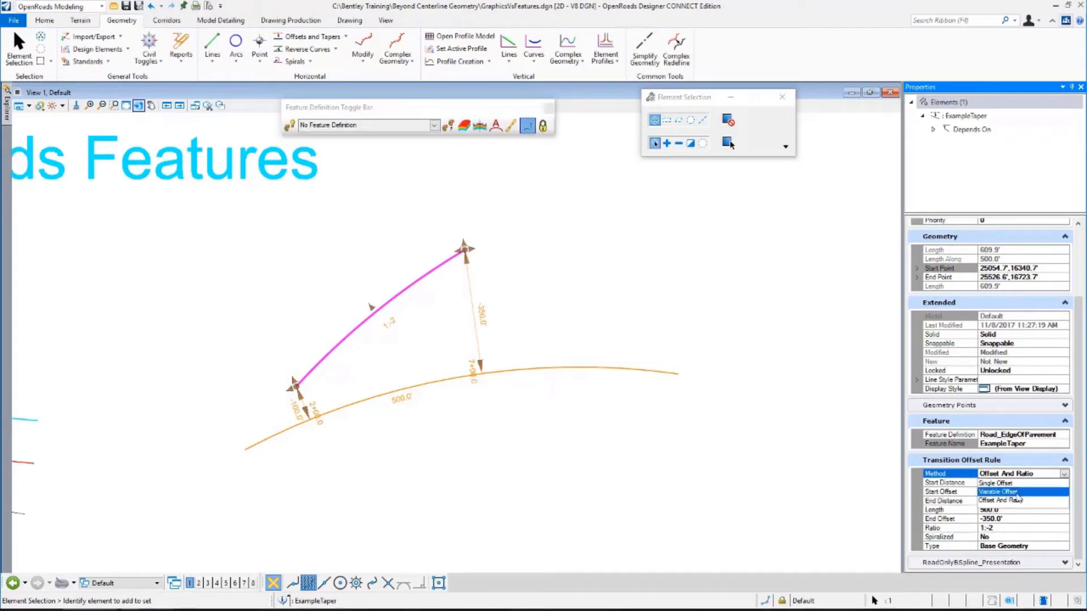
pyautogui.click(1008, 491)
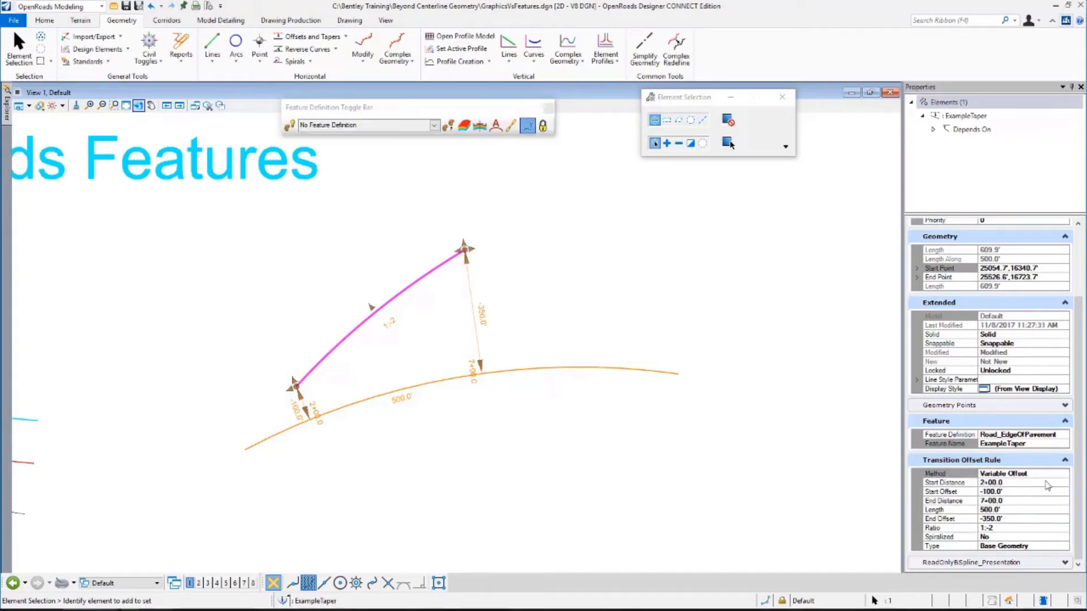
pyautogui.click(1061, 474)
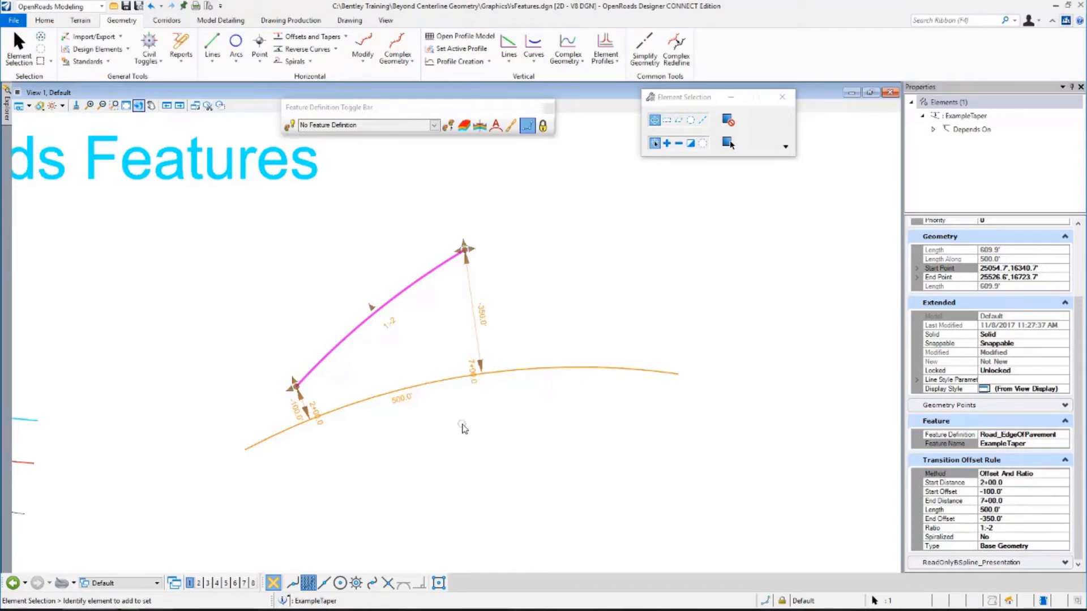
pyautogui.moveTo(391, 337)
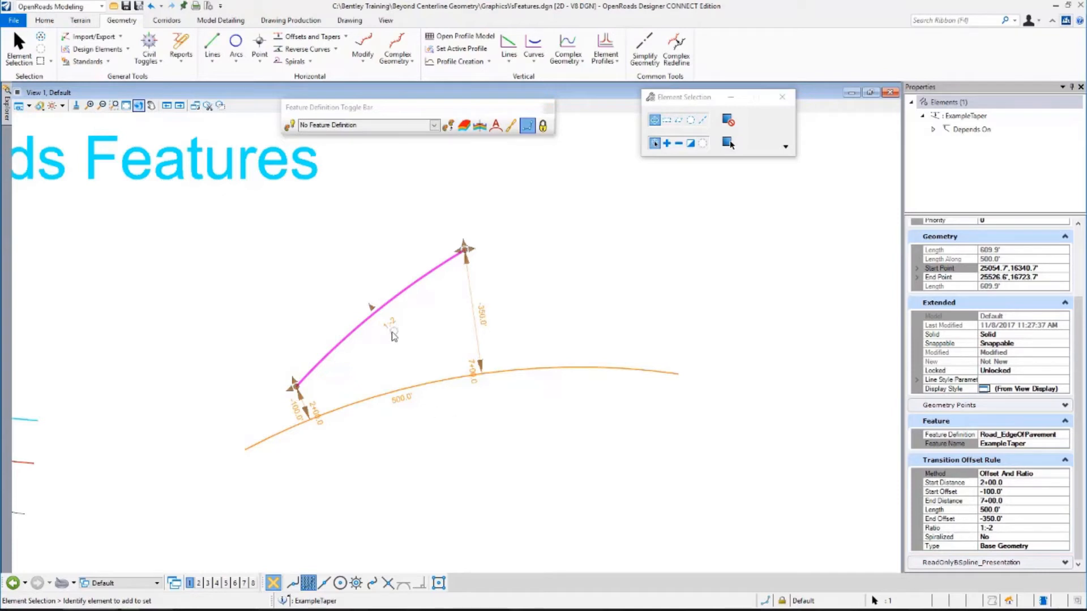
pyautogui.moveTo(1060, 316)
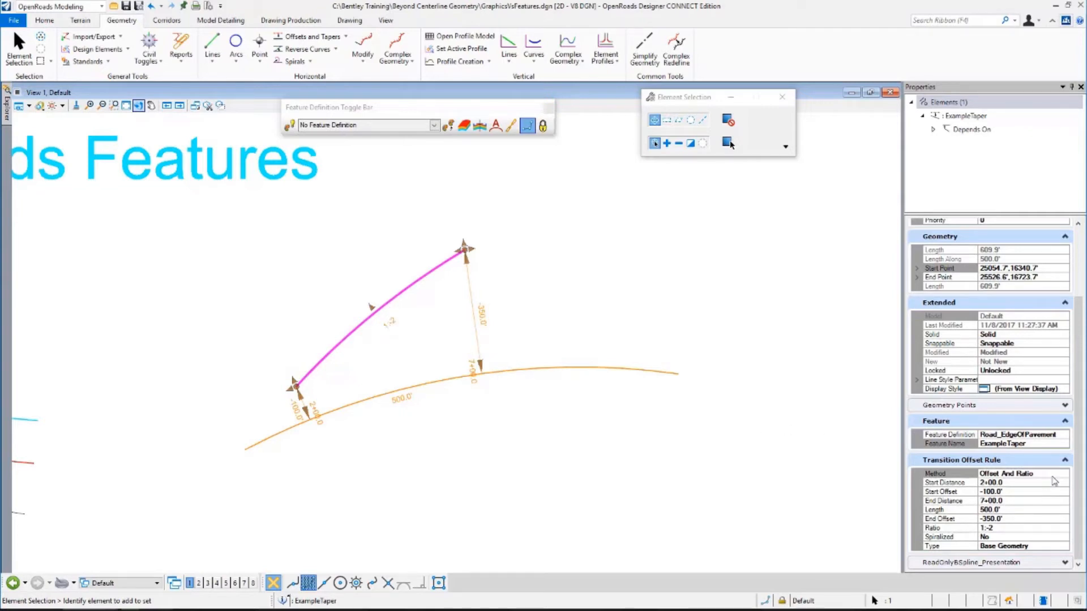
pyautogui.moveTo(1059, 485)
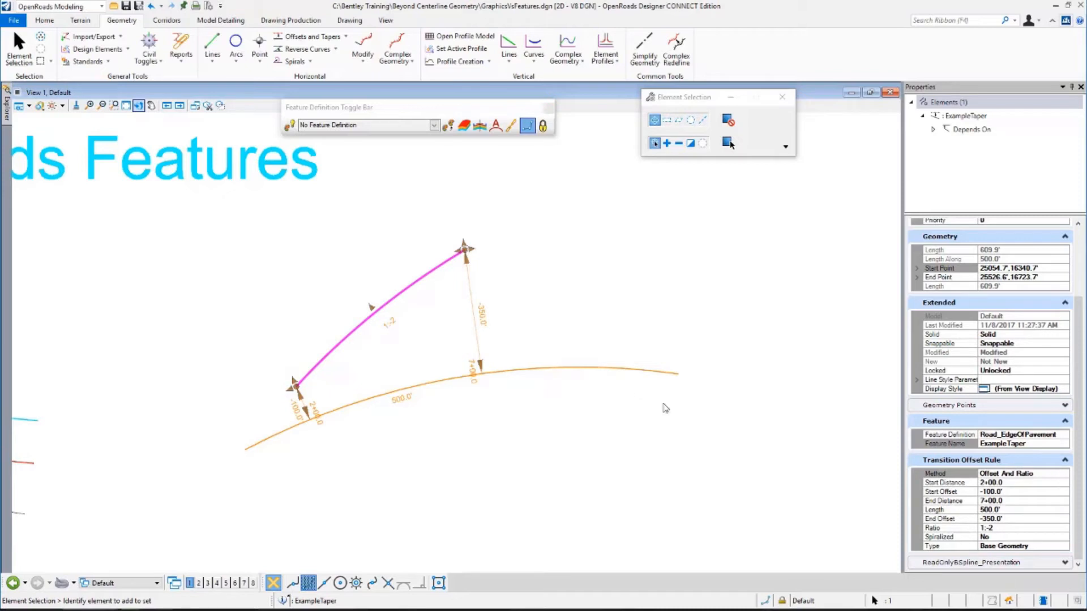
pyautogui.moveTo(651, 306)
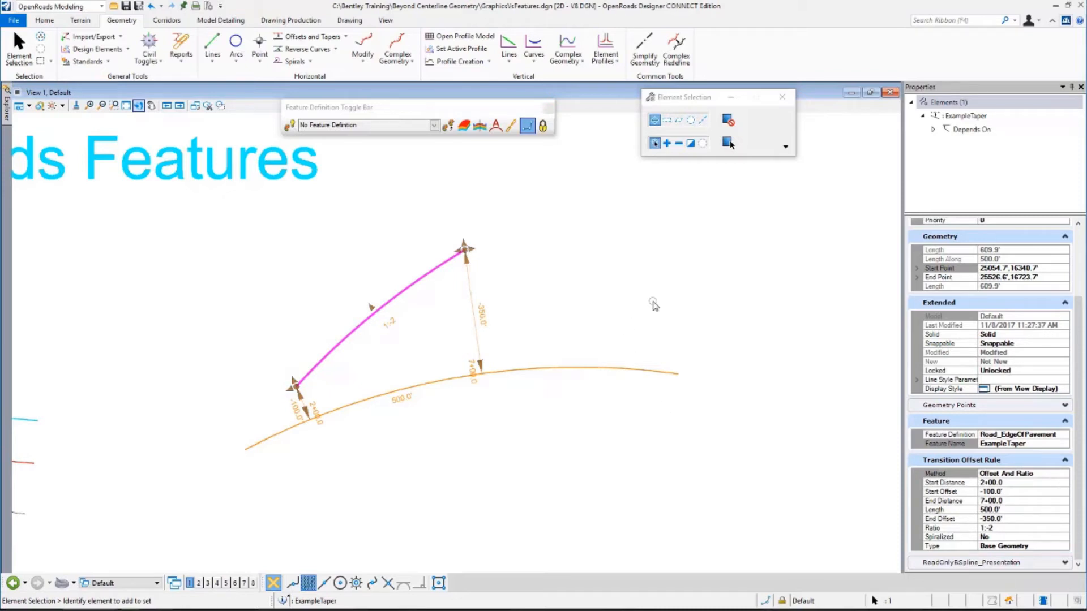
pyautogui.moveTo(694, 311)
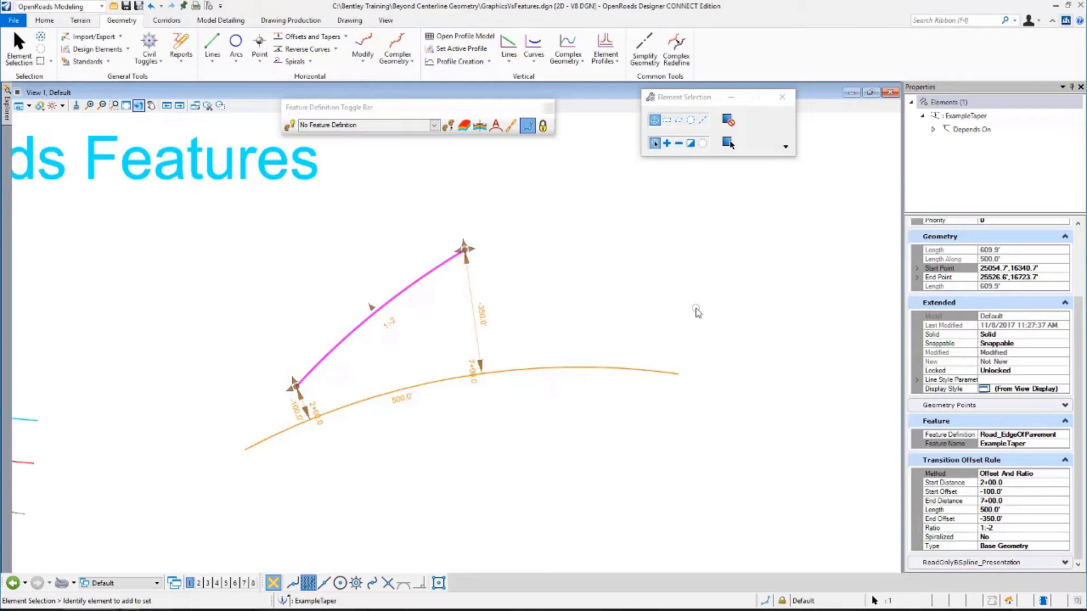
pyautogui.moveTo(579, 307)
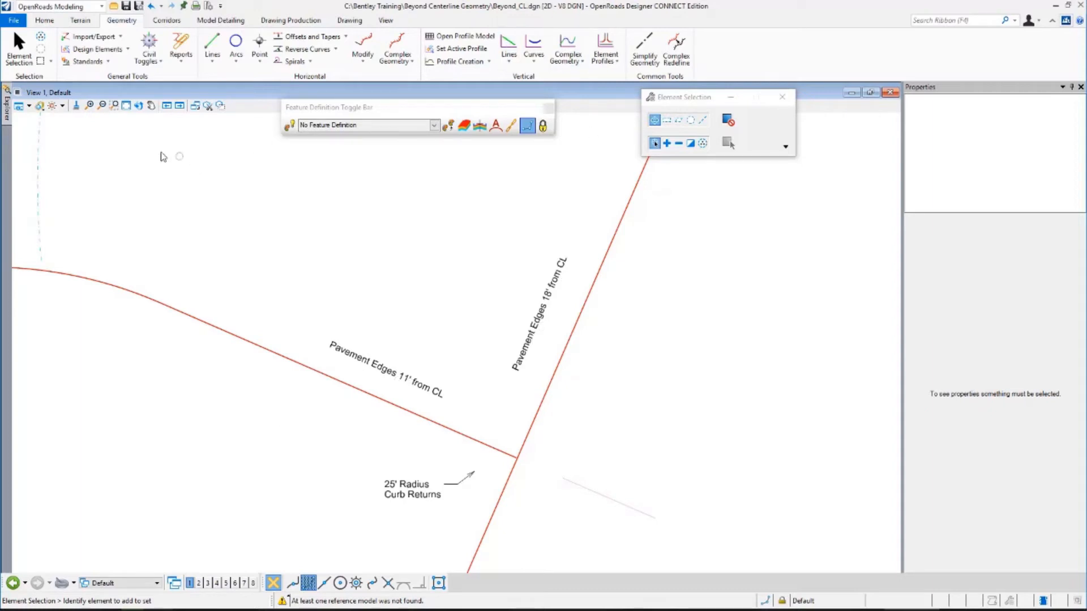
# Zoom in and choose Road_EdgeOfPavement under Pavement in the Feature Definition Toggle Bar.
pyautogui.click(114, 106)
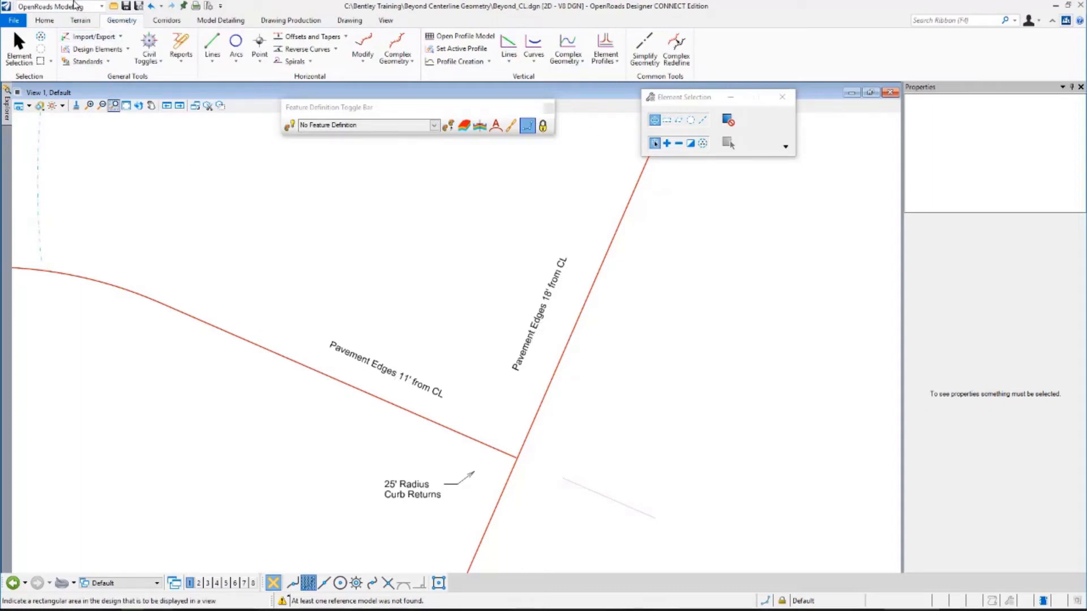
pyautogui.moveTo(114, 66)
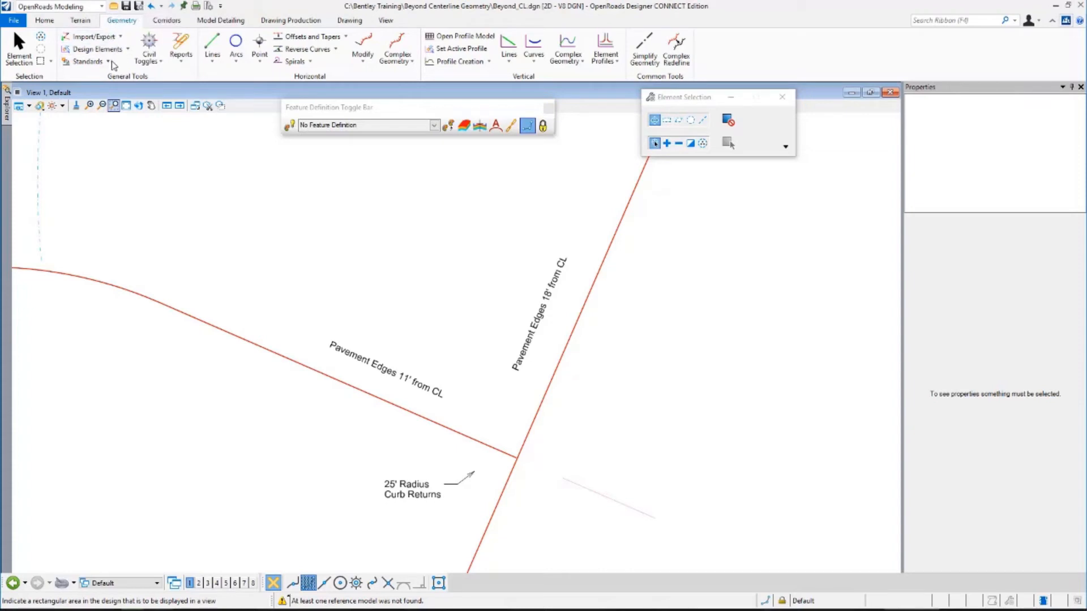
pyautogui.click(90, 61)
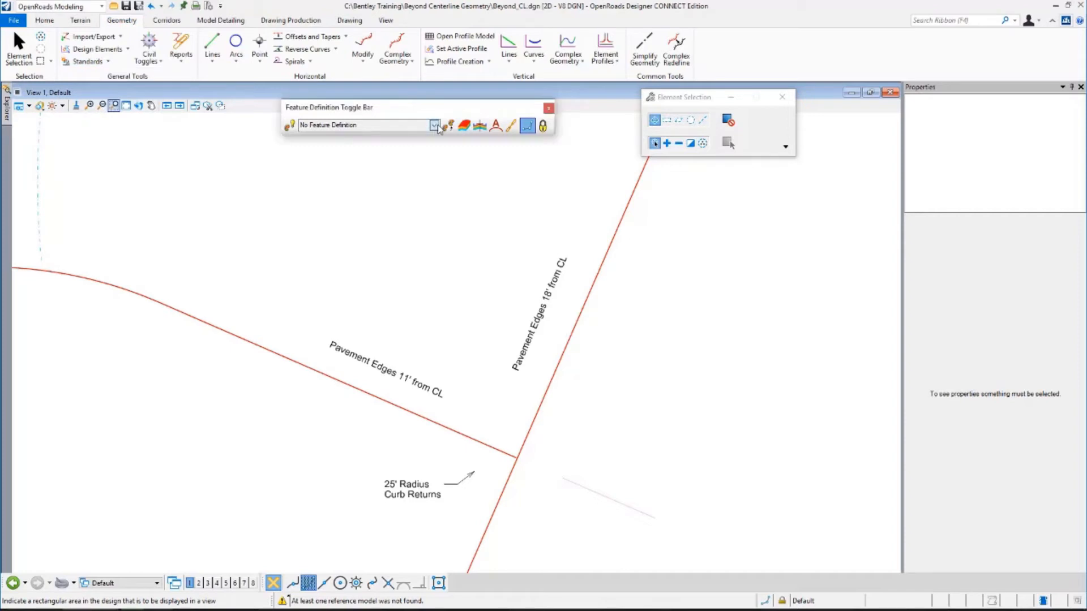
pyautogui.click(433, 125)
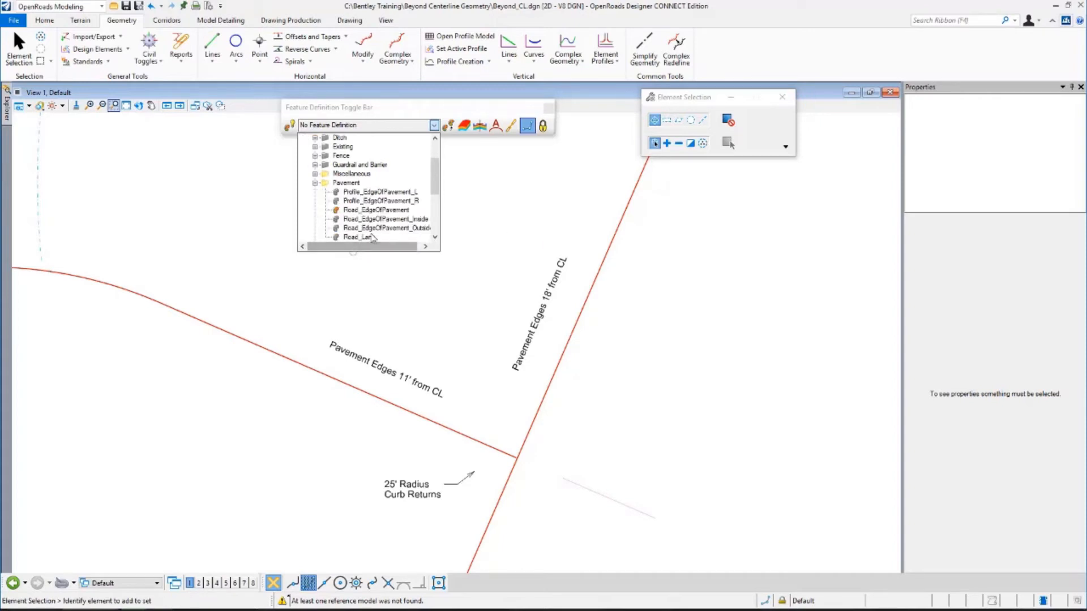
pyautogui.moveTo(371, 218)
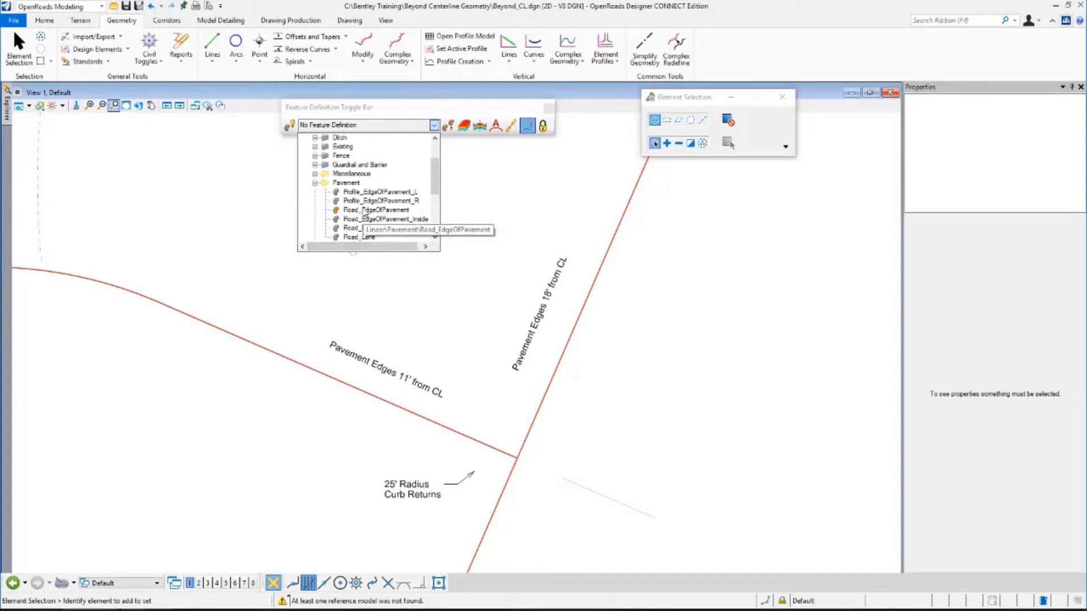
pyautogui.click(375, 209)
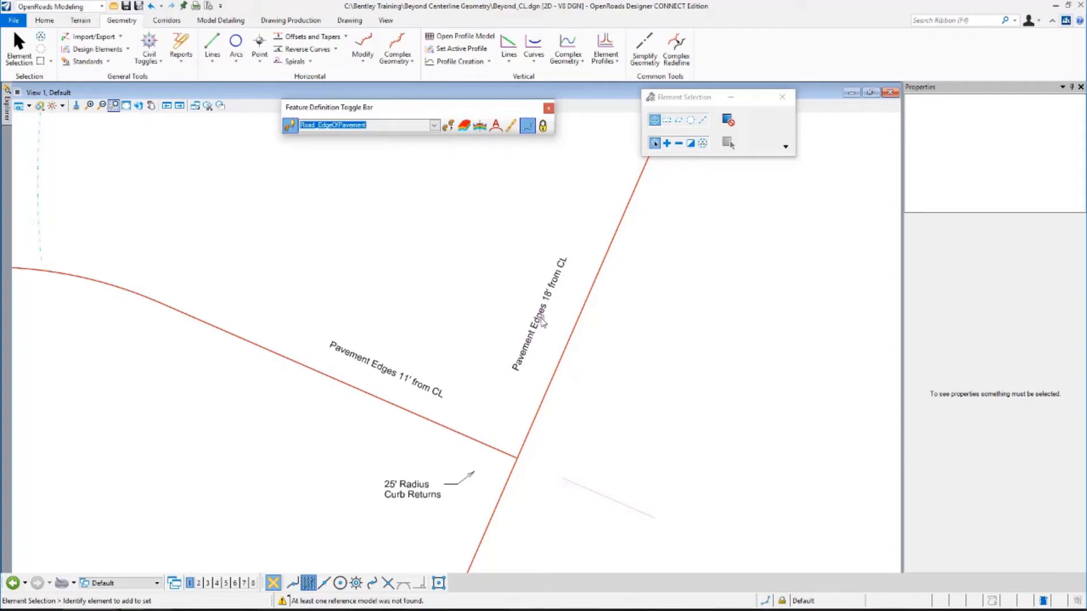
pyautogui.moveTo(275, 200)
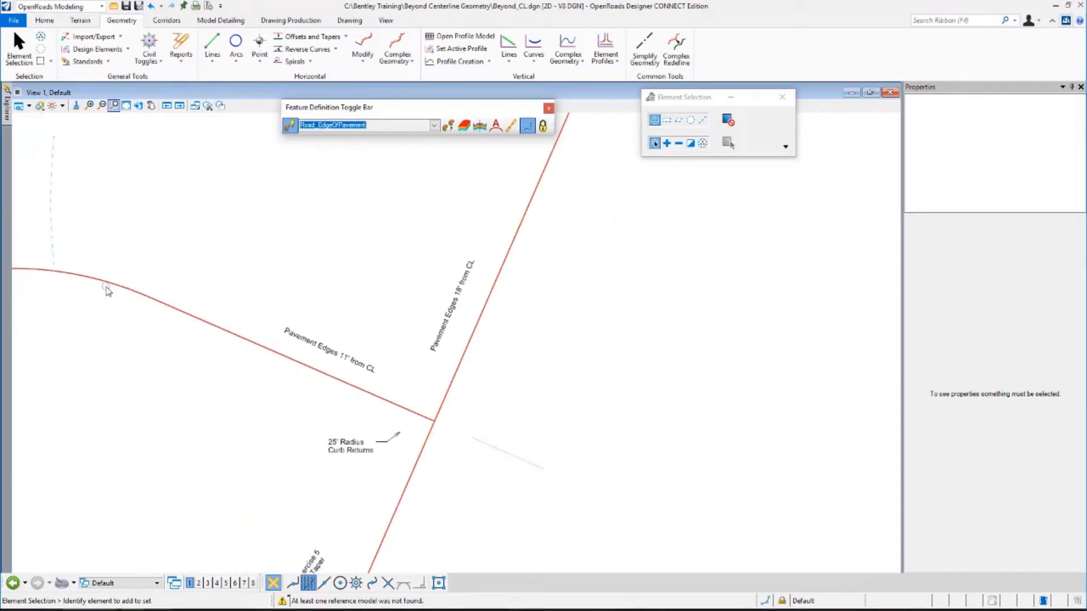
pyautogui.moveTo(313, 341)
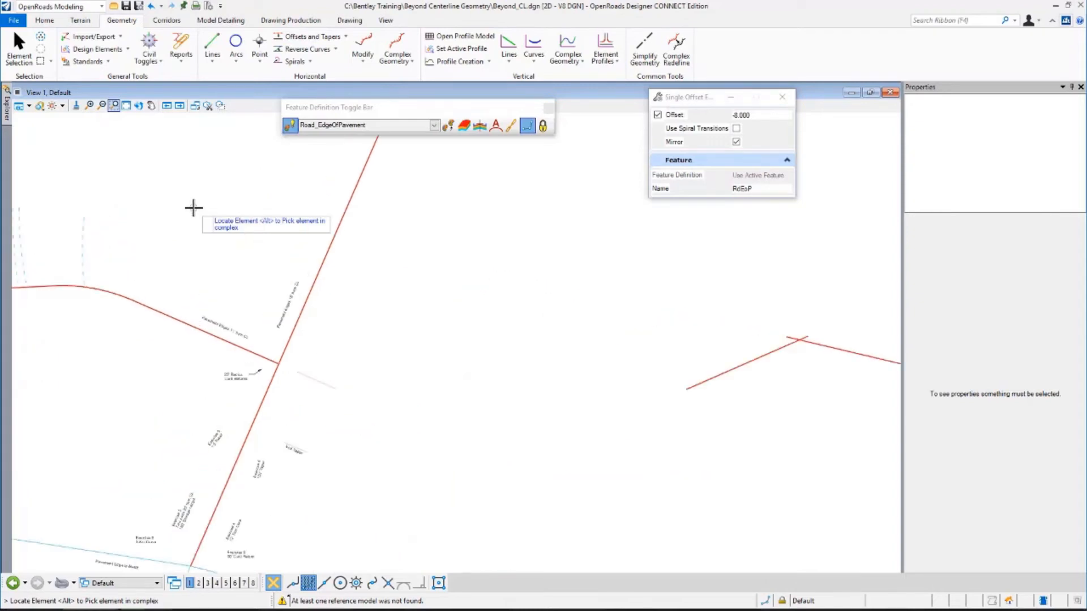
# Enter an offset distance of 11 ft for Single Offset Entire Element.
pyautogui.click(758, 116)
pyautogui.write('11')
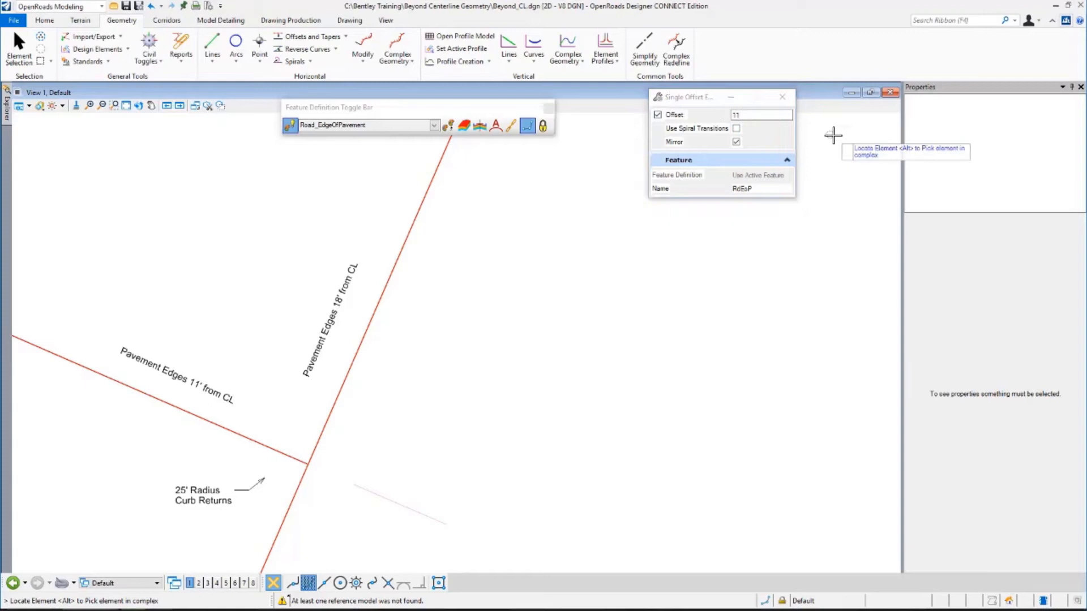
pyautogui.moveTo(388, 182)
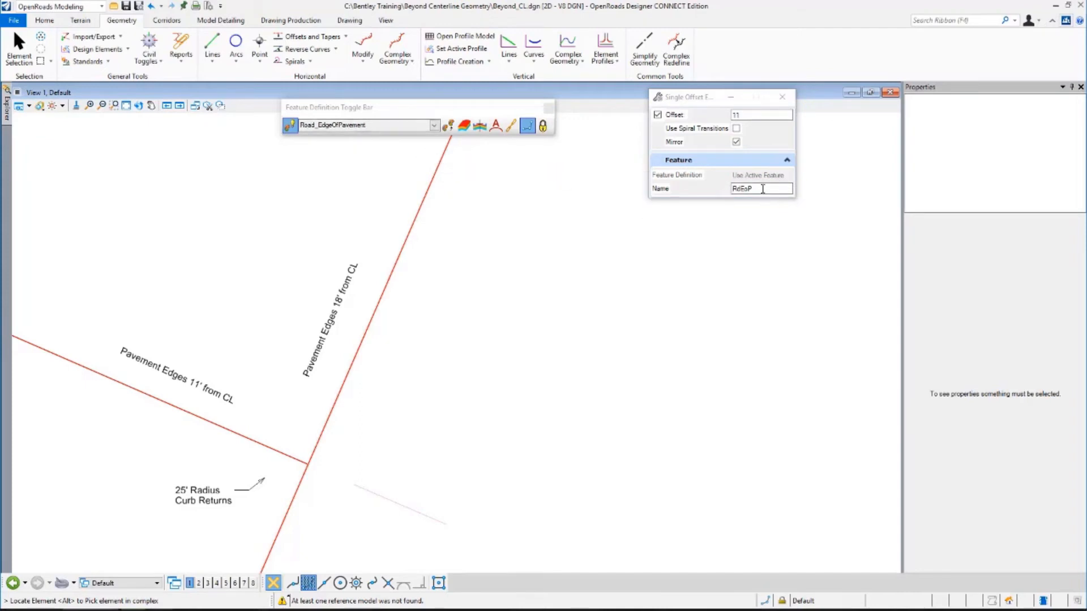
pyautogui.moveTo(467, 204)
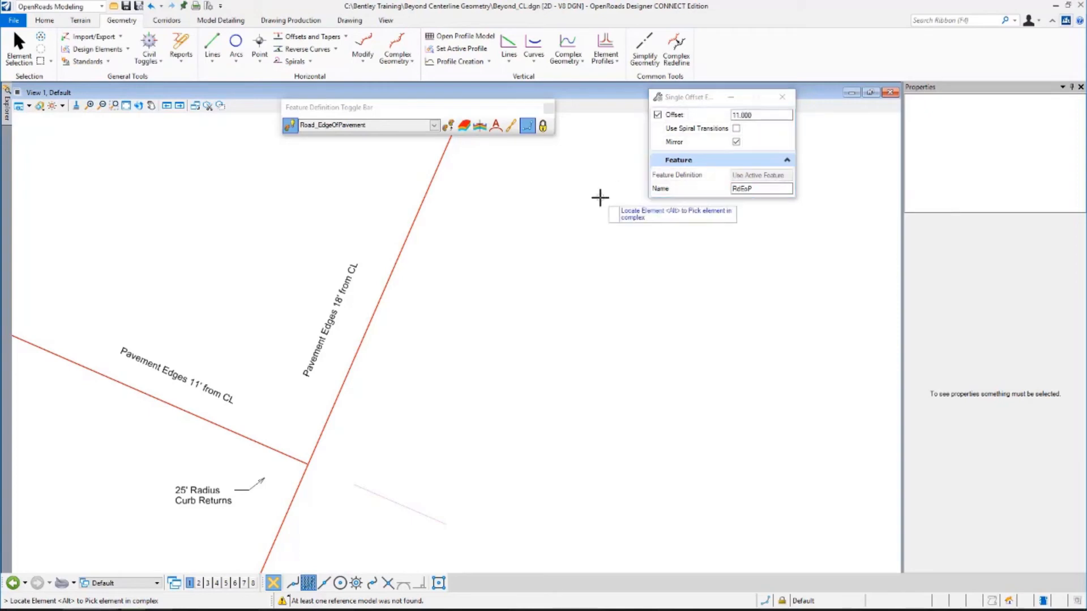
pyautogui.moveTo(494, 214)
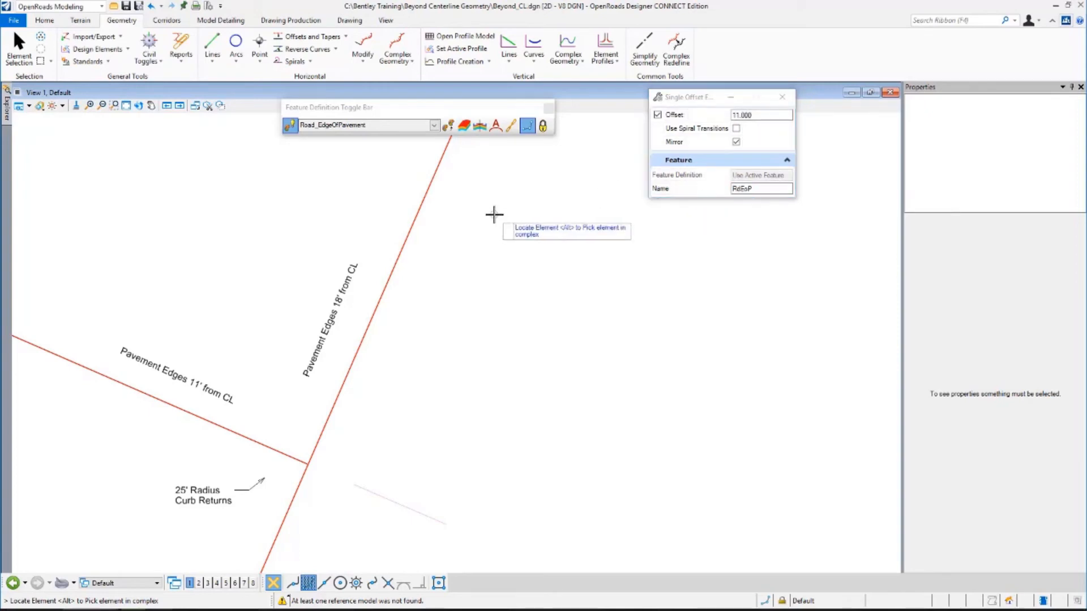
pyautogui.moveTo(252, 263)
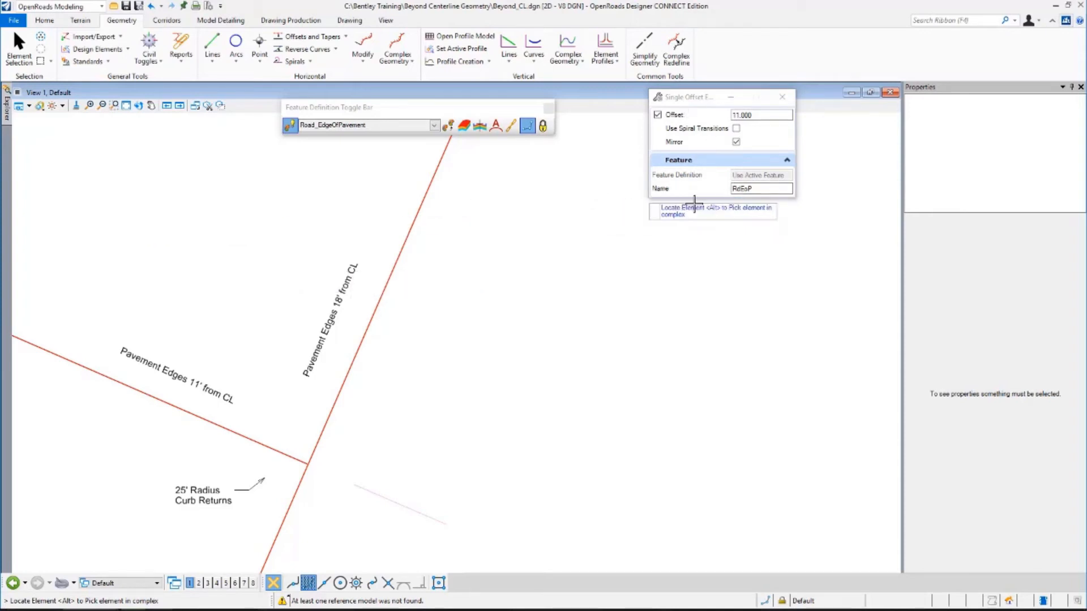
pyautogui.moveTo(114, 276)
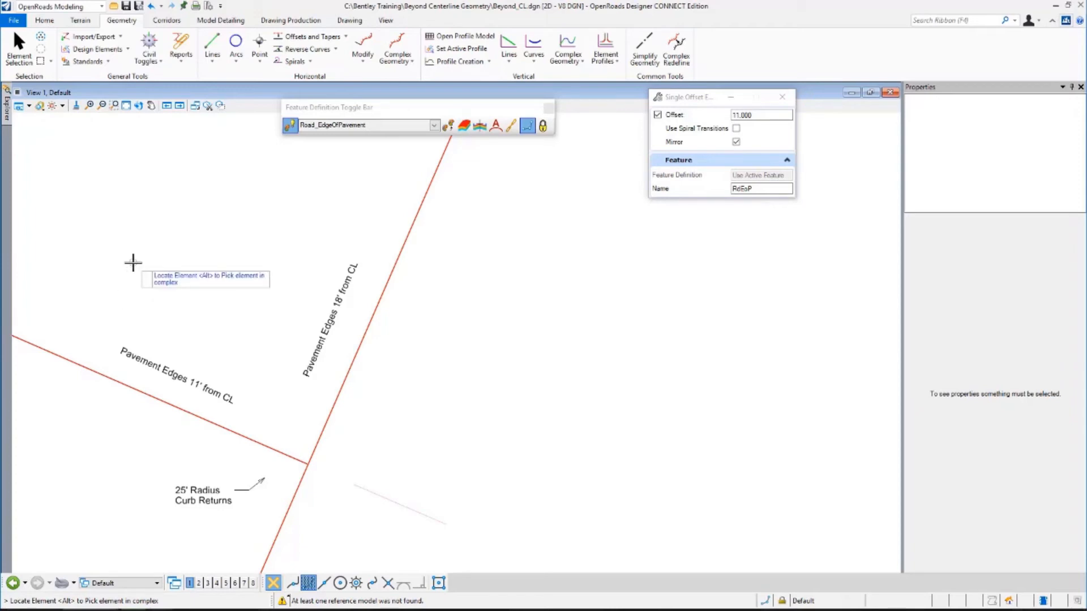
pyautogui.moveTo(134, 267)
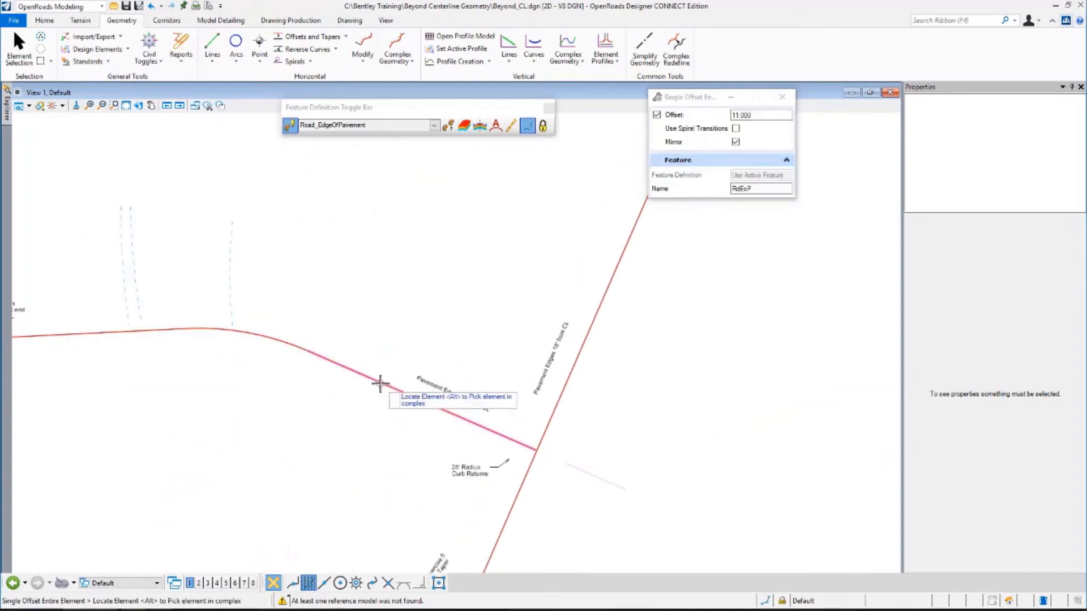
pyautogui.moveTo(382, 383)
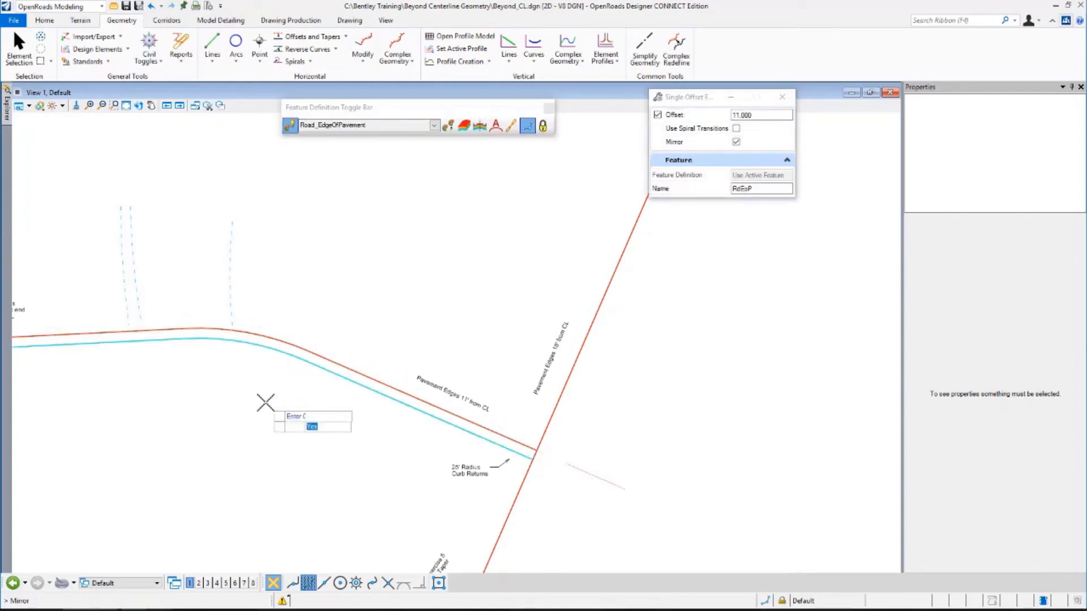
pyautogui.moveTo(260, 386)
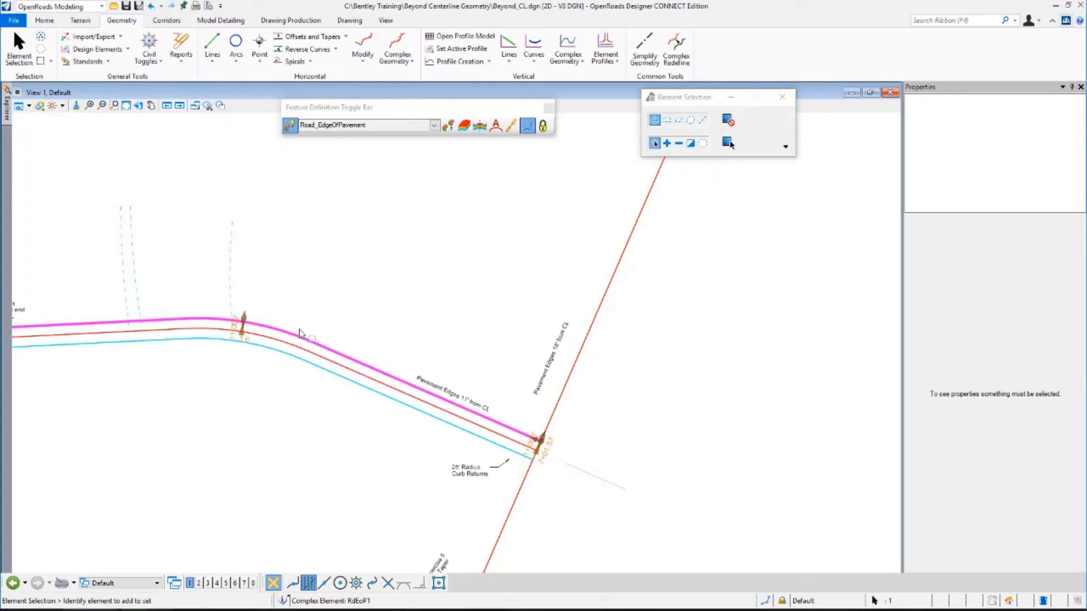
pyautogui.click(302, 334)
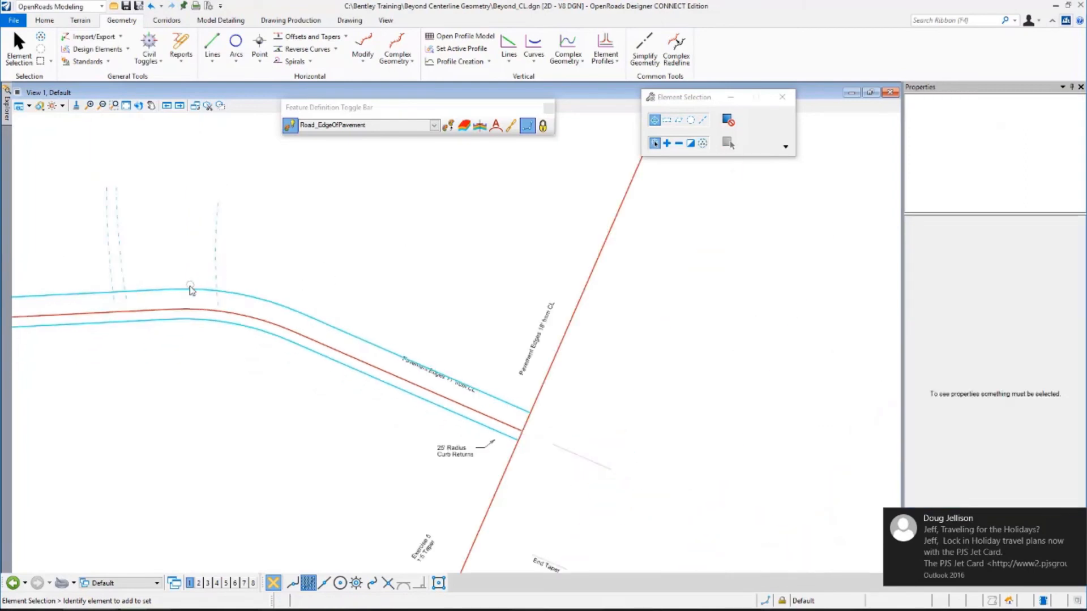
pyautogui.click(202, 289)
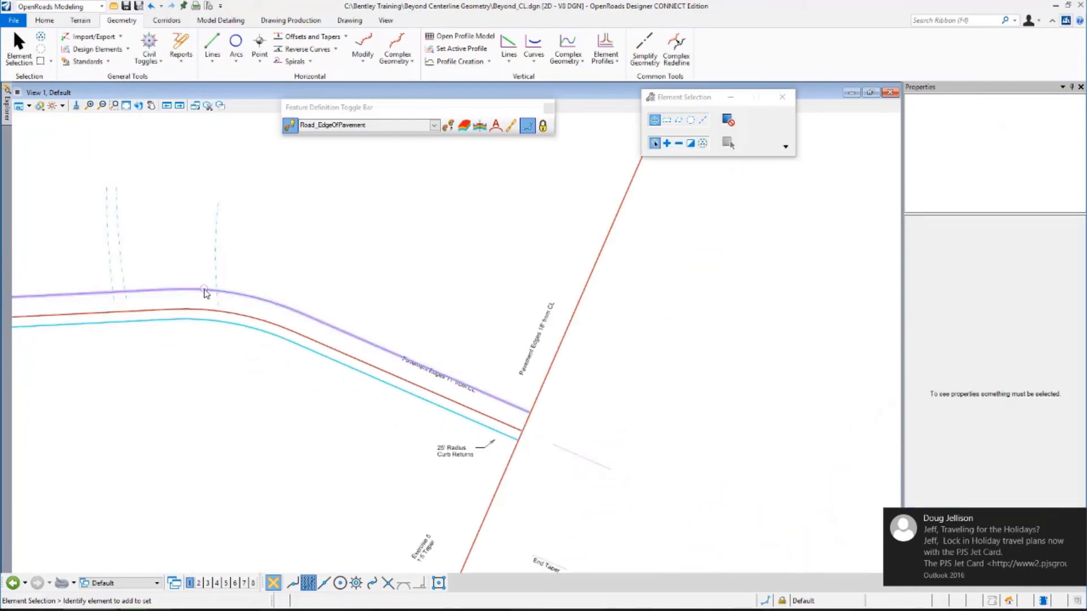
pyautogui.click(203, 289)
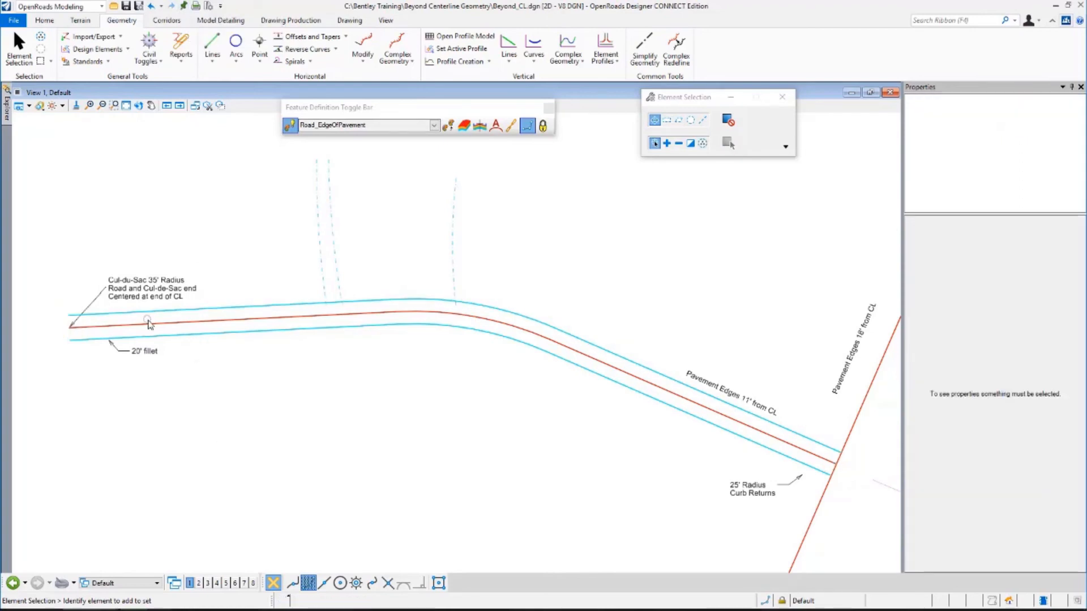
pyautogui.click(146, 321)
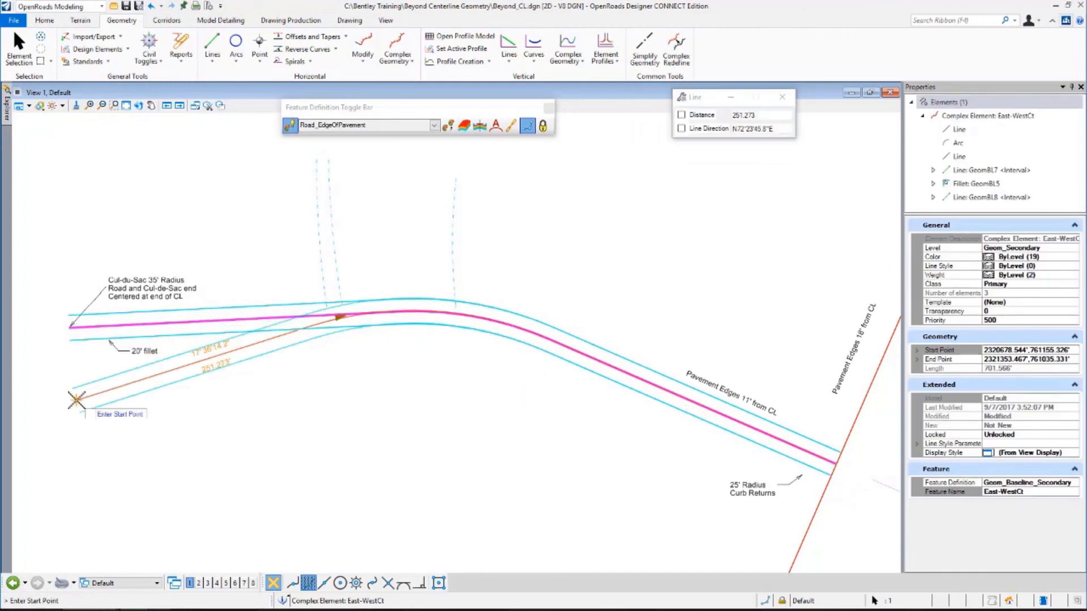
pyautogui.click(16, 48)
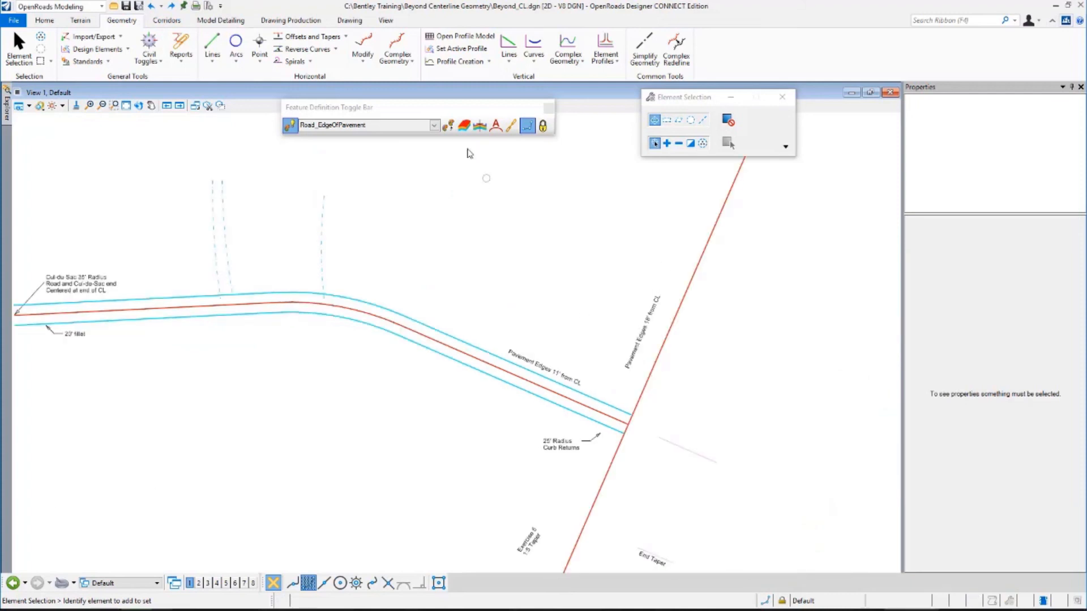
# Offset the north-south centerline by 18 with Single Offset Entire Element.
pyautogui.click(236, 45)
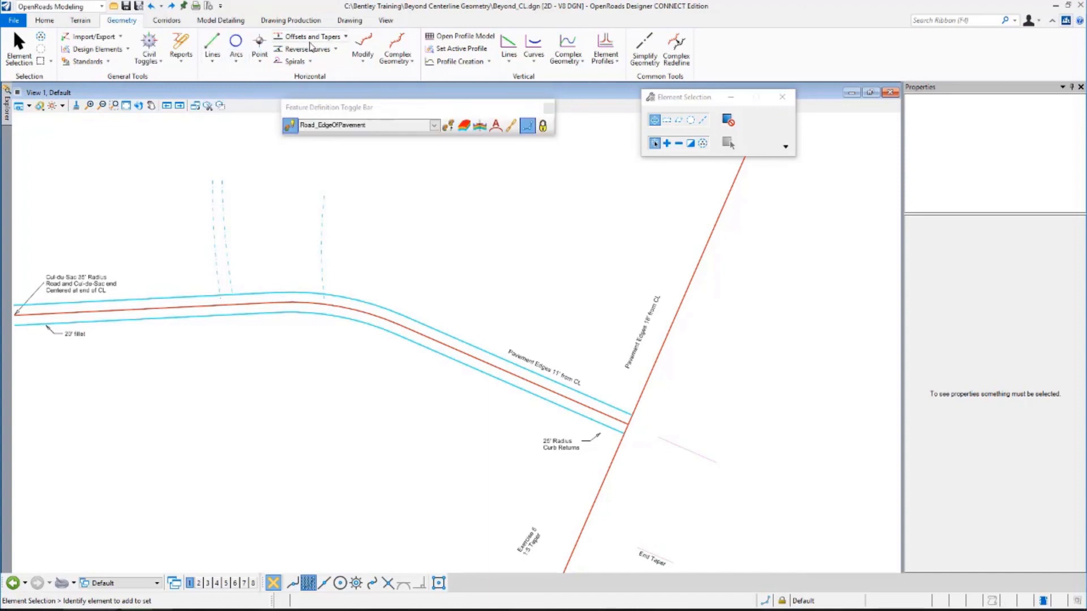
pyautogui.click(301, 36)
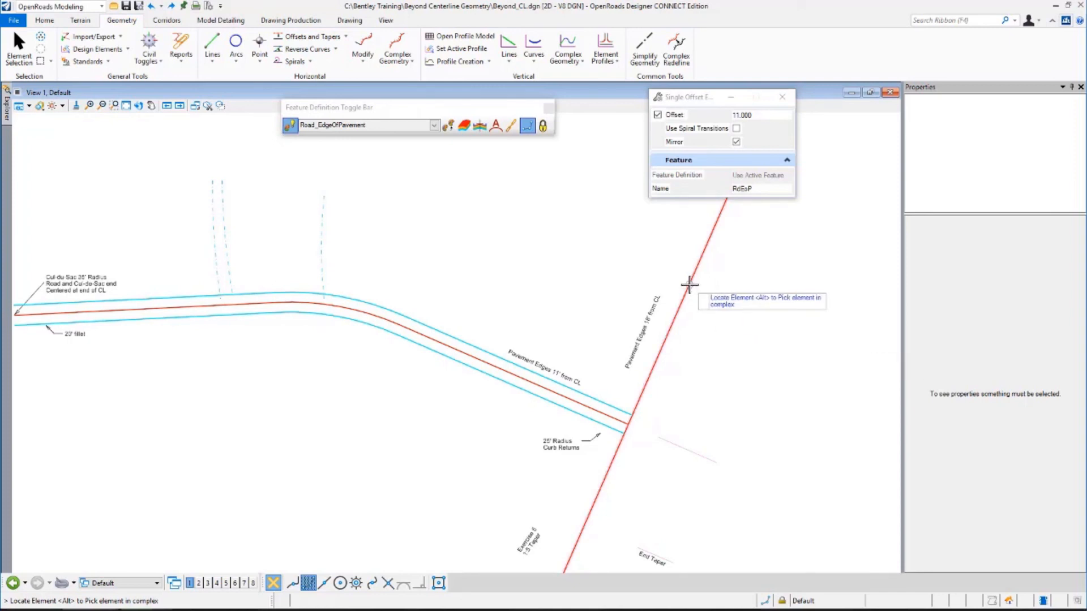
pyautogui.click(688, 283)
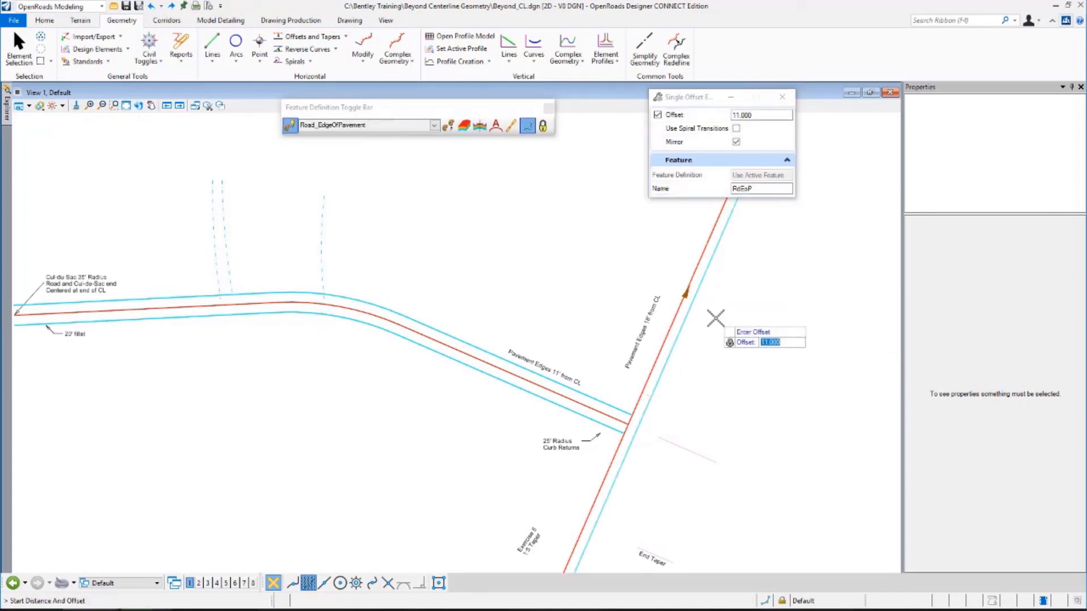
pyautogui.write('18.000')
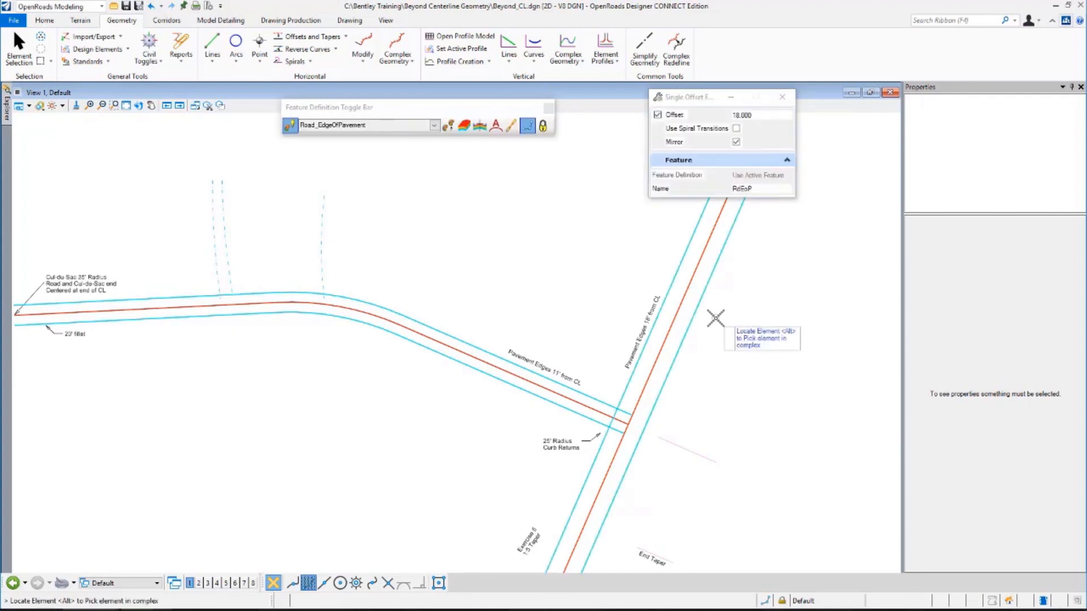
pyautogui.moveTo(676, 277)
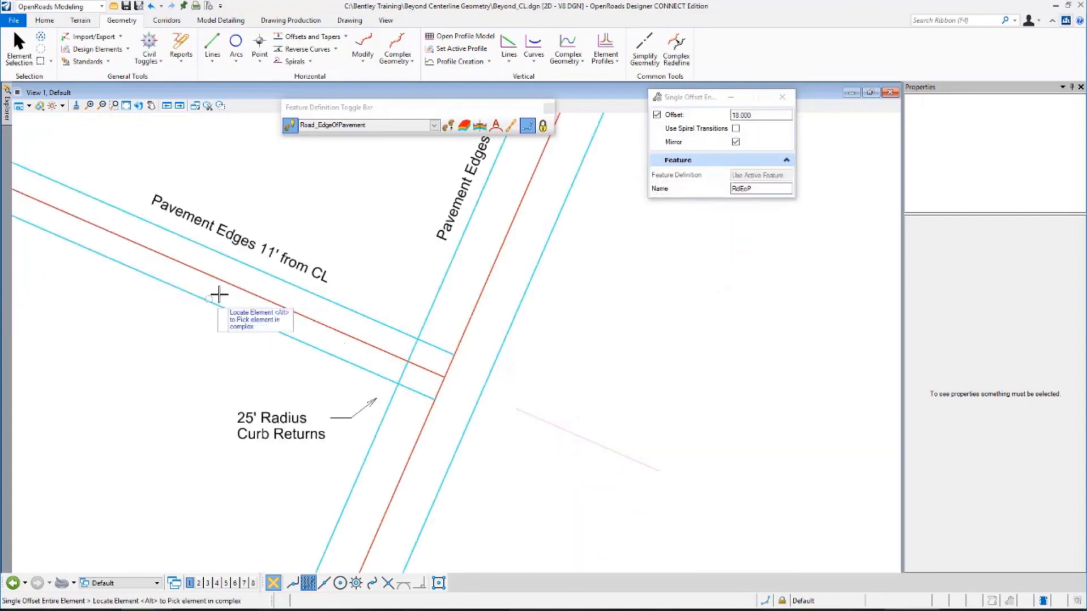
pyautogui.moveTo(371, 320)
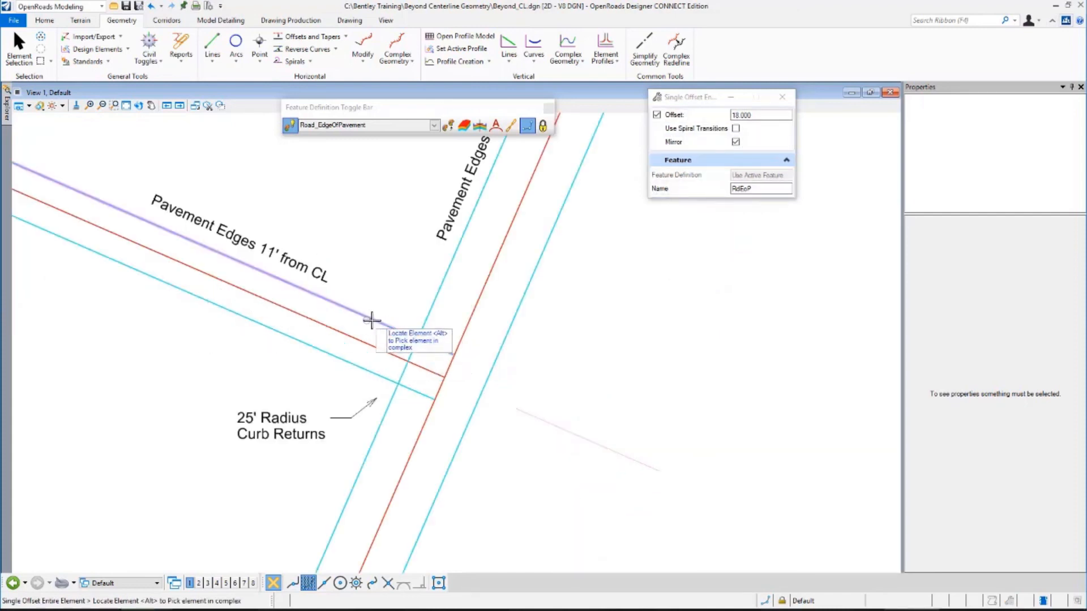